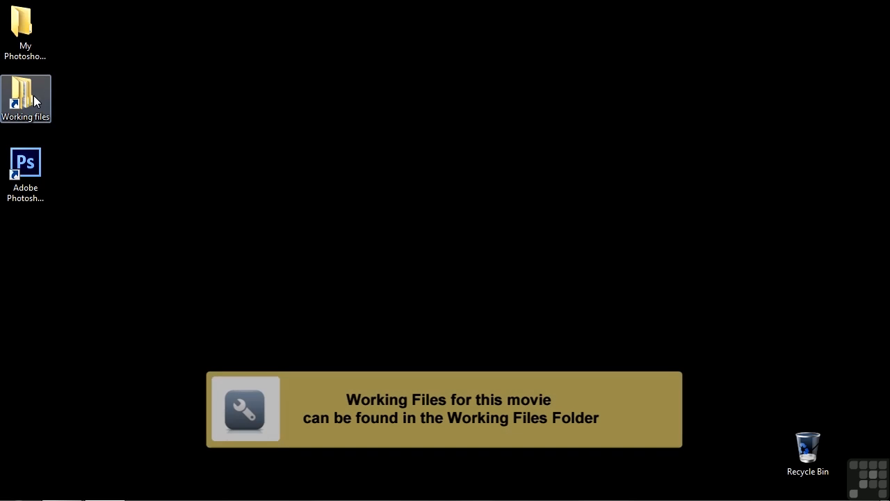
Open the Working files folder containing glass.psd from the desktop.
{"action": "double_click", "coordinate": [25, 99]}
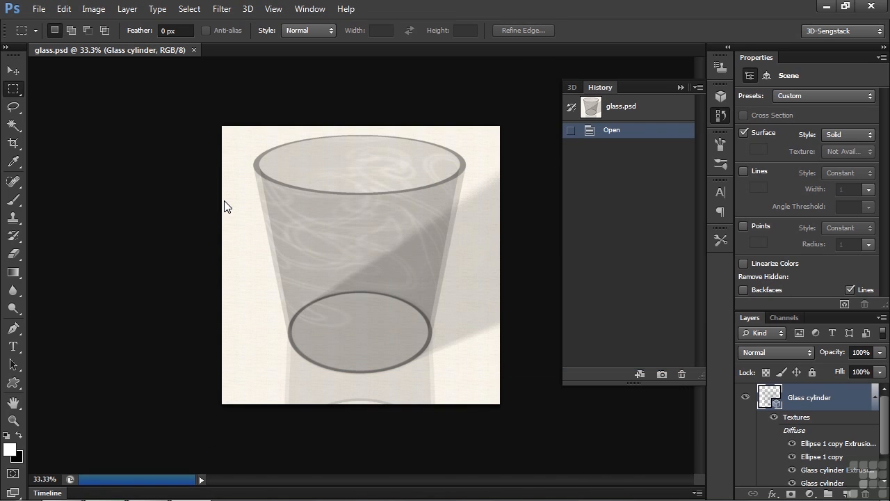
{"action": "mouse_move", "coordinate": [114, 224]}
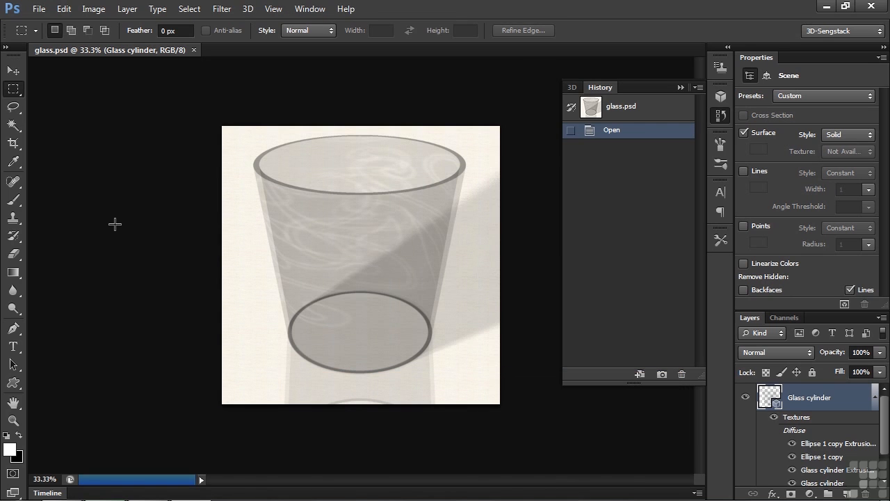
Create a new transparent document using the glass.psd preset (1200×1200 px, 300 ppi).
{"action": "left_click", "coordinate": [39, 8]}
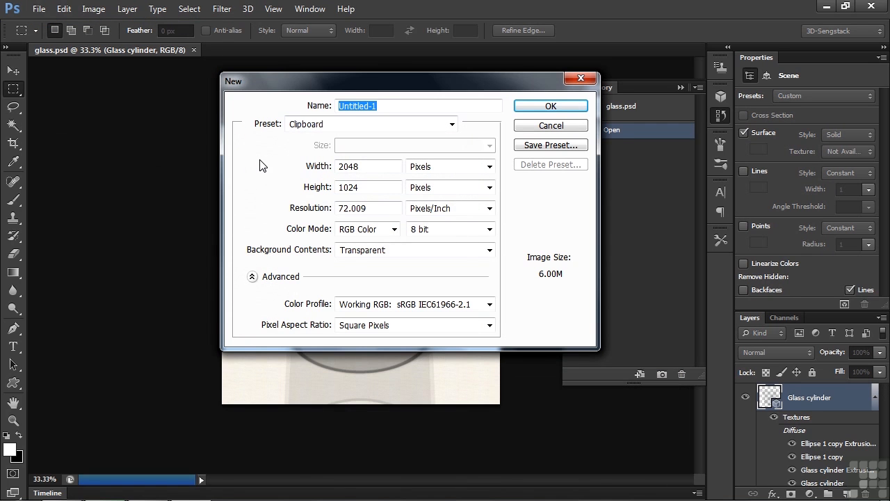
{"action": "left_click", "coordinate": [452, 124]}
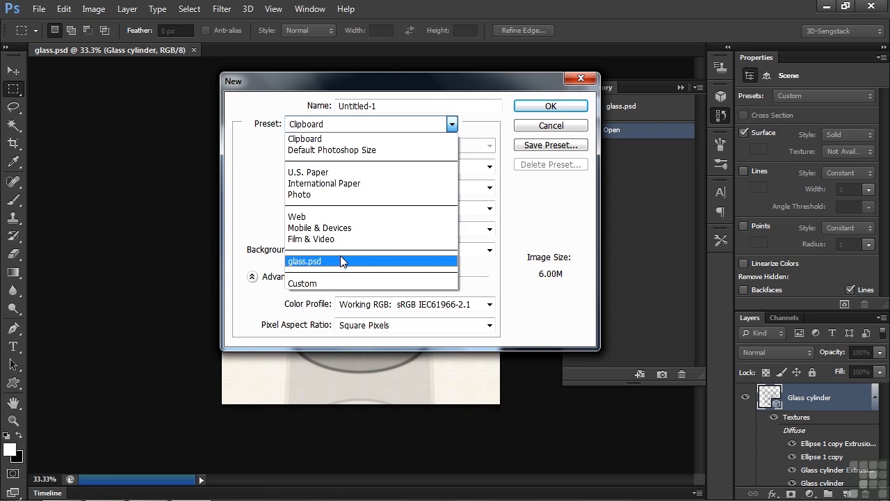
{"action": "left_click", "coordinate": [305, 261]}
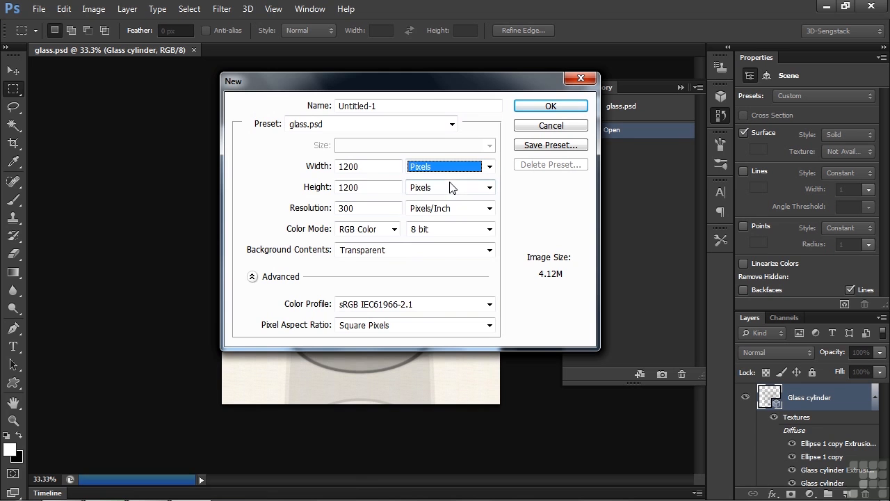
{"action": "mouse_move", "coordinate": [392, 272]}
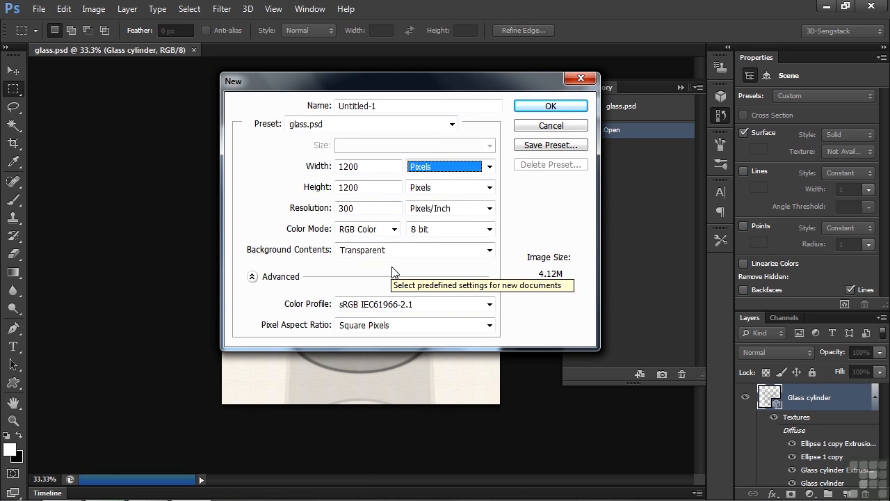
{"action": "left_click", "coordinate": [551, 105]}
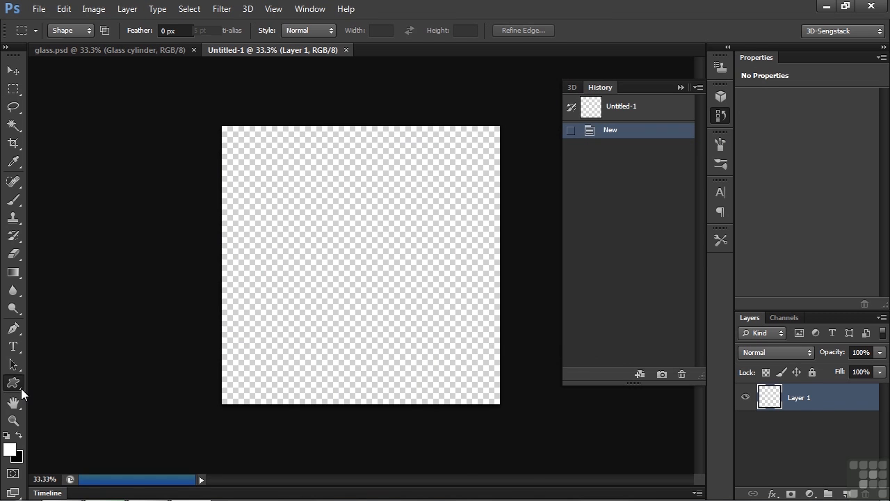
Draw a roughly 804 px white-stroked, unfilled circle centered on the canvas with the Ellipse tool.
{"action": "left_click", "coordinate": [12, 382]}
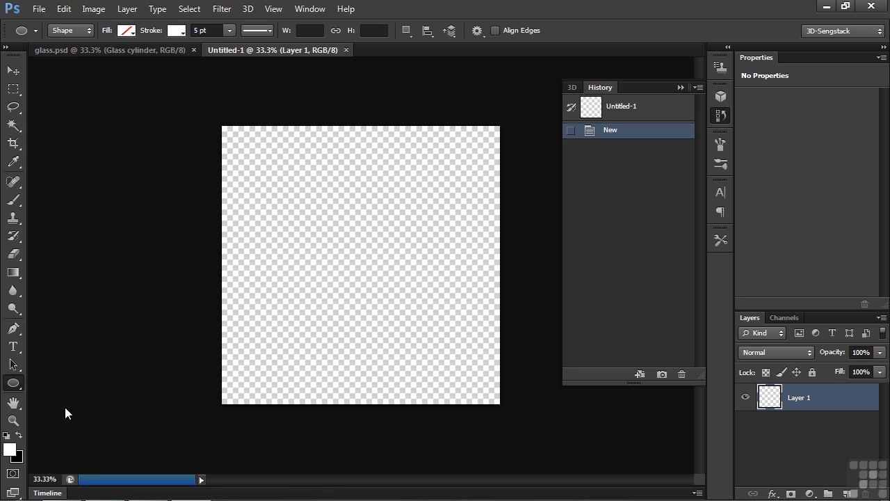
{"action": "mouse_move", "coordinate": [89, 36]}
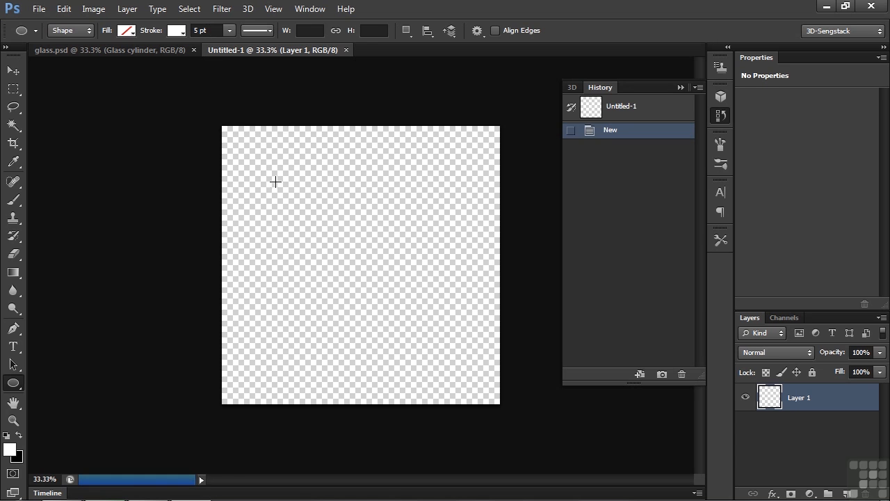
{"action": "left_click_drag", "start_coordinate": [276, 181], "coordinate": [426, 345]}
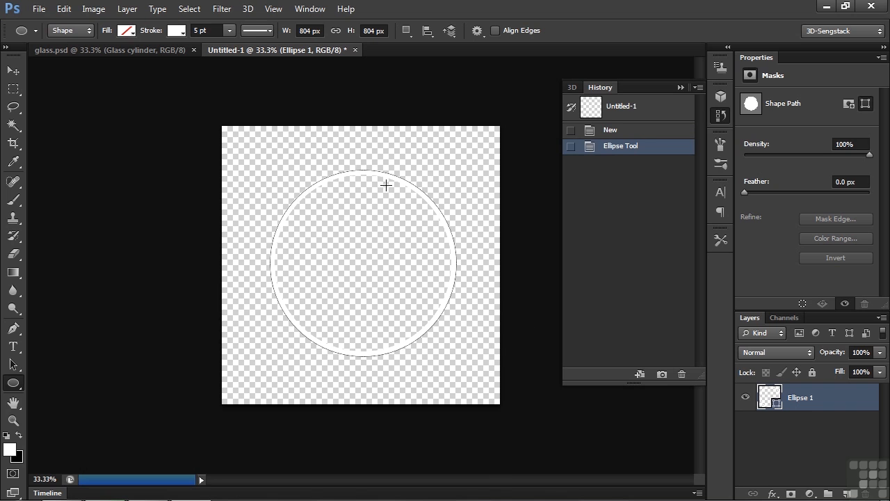
{"action": "mouse_move", "coordinate": [429, 357]}
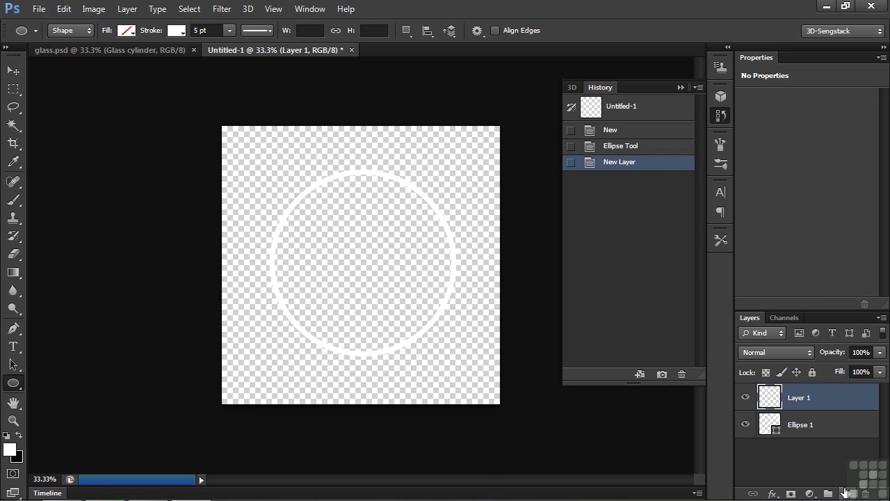
{"action": "mouse_move", "coordinate": [825, 402]}
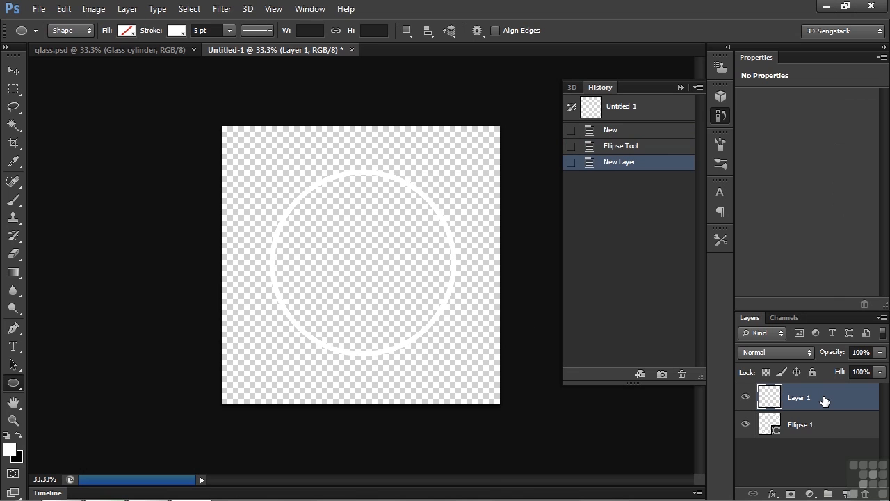
{"action": "mouse_move", "coordinate": [769, 424]}
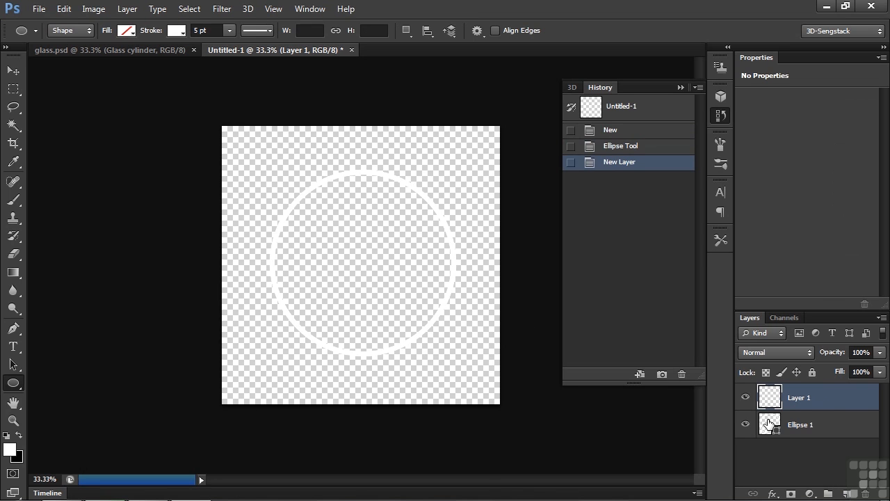
Load the ellipse's outline as a selection, fill it with white on Layer 1, then deselect.
{"action": "left_click", "coordinate": [770, 424]}
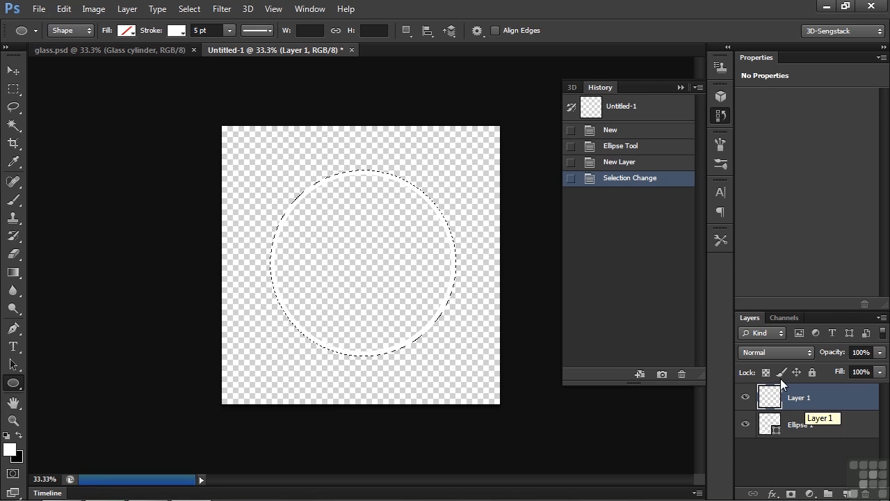
{"action": "left_click", "coordinate": [64, 9]}
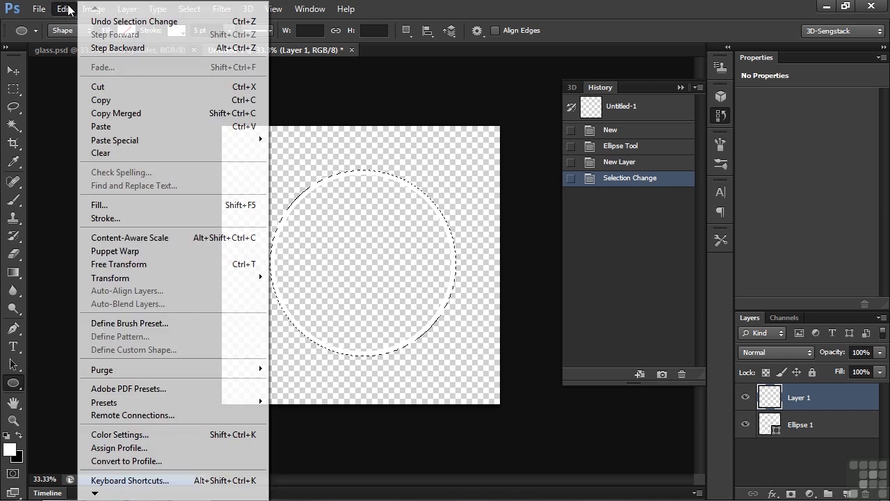
{"action": "left_click", "coordinate": [99, 205]}
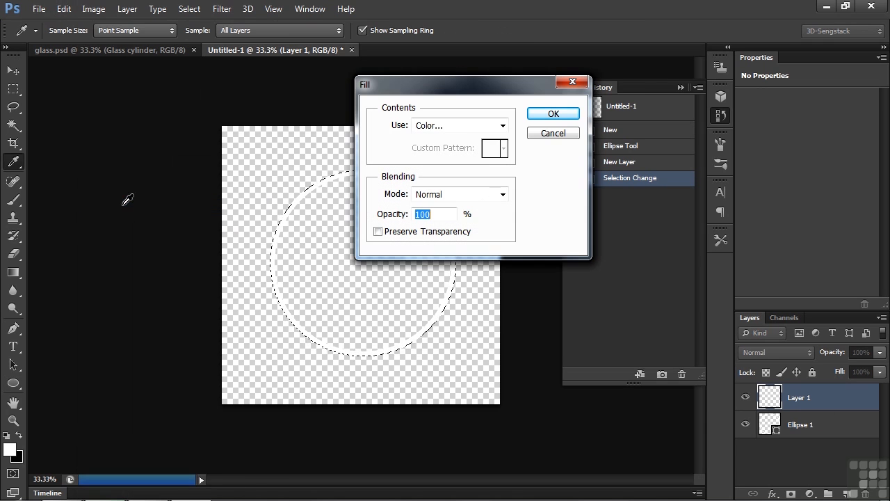
{"action": "left_click", "coordinate": [500, 125]}
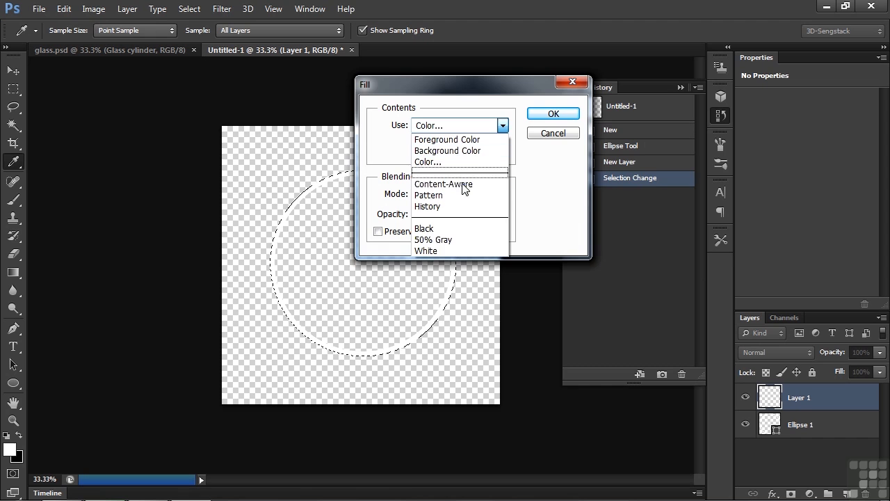
{"action": "left_click", "coordinate": [553, 114]}
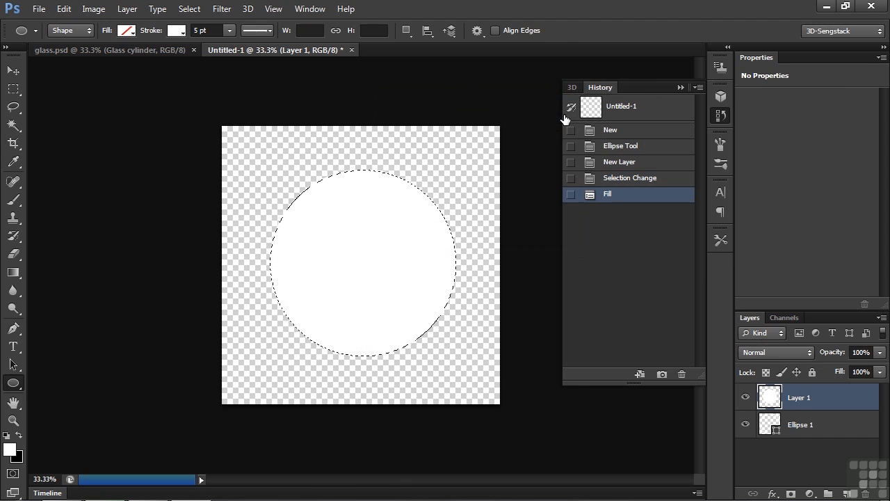
{"action": "mouse_move", "coordinate": [472, 237]}
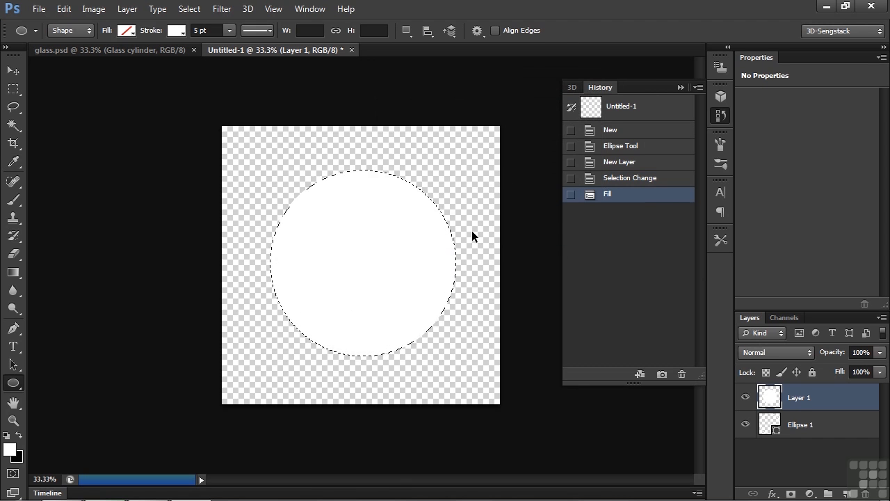
{"action": "key", "text": "ctrl+d"}
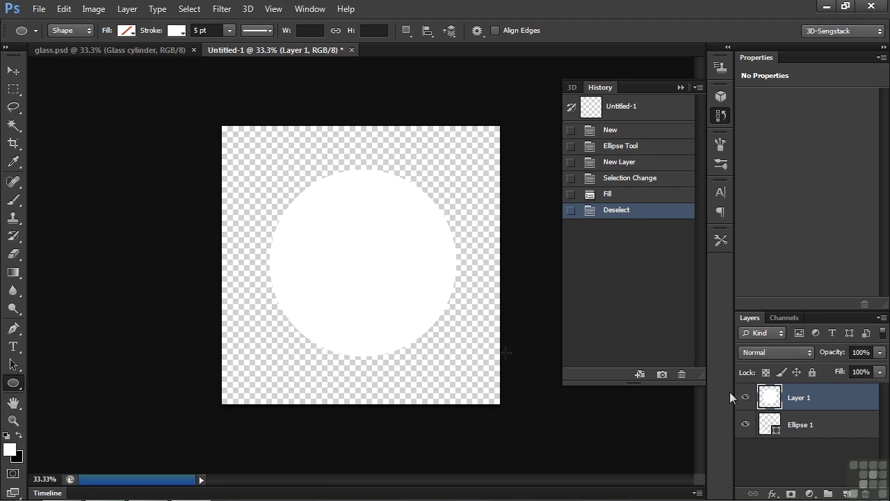
Rename Layer 1 to 'glass base' and Ellipse 1 to 'glass cylinder', leaving glass base active.
{"action": "left_click", "coordinate": [746, 397]}
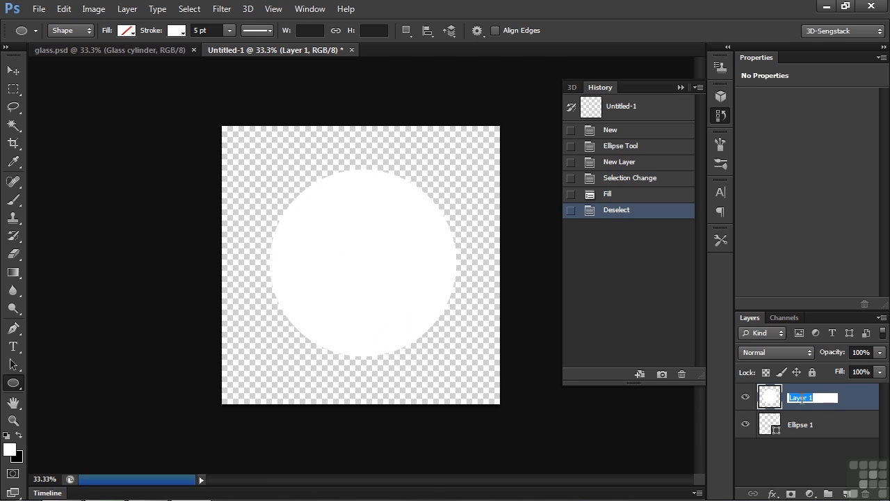
{"action": "type", "text": "glass base"}
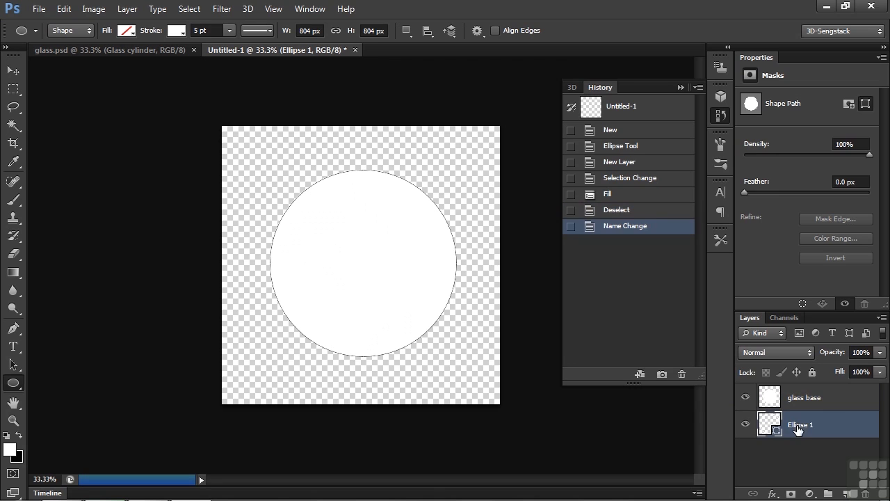
{"action": "double_click", "coordinate": [800, 424]}
{"action": "type", "text": "glass cylinder"}
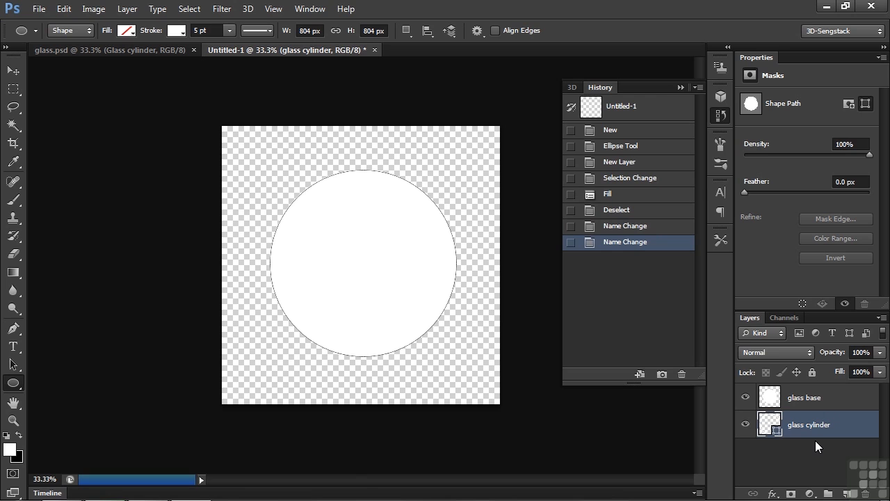
{"action": "mouse_move", "coordinate": [818, 429]}
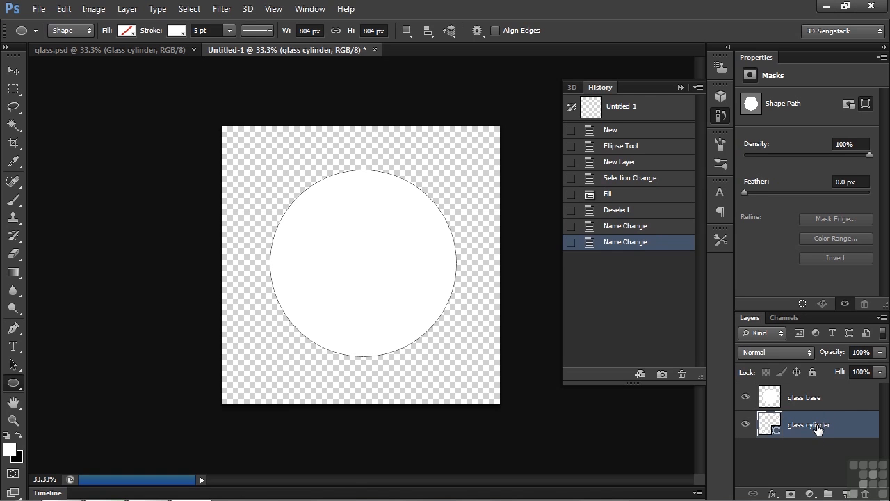
{"action": "mouse_move", "coordinate": [805, 395]}
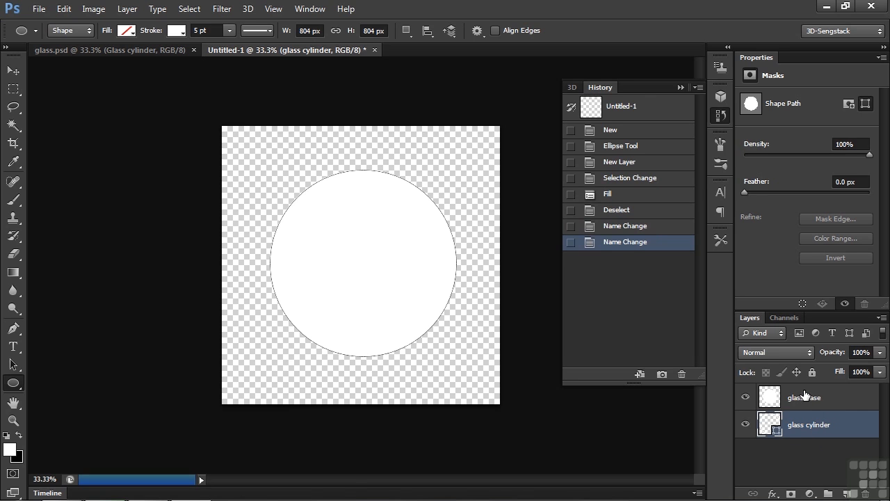
{"action": "left_click", "coordinate": [804, 398]}
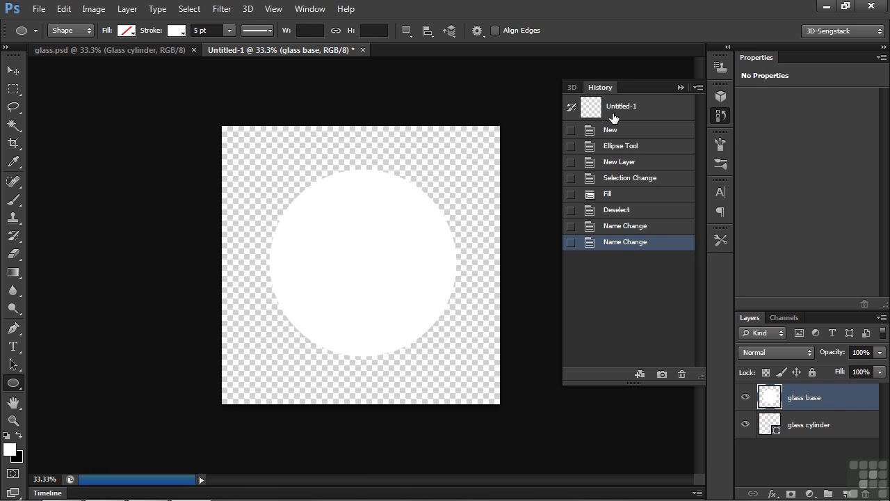
Make 3D extrusions of glass base and glass cylinder, then increase the cylinder mesh's extrusion depth.
{"action": "left_click", "coordinate": [572, 87]}
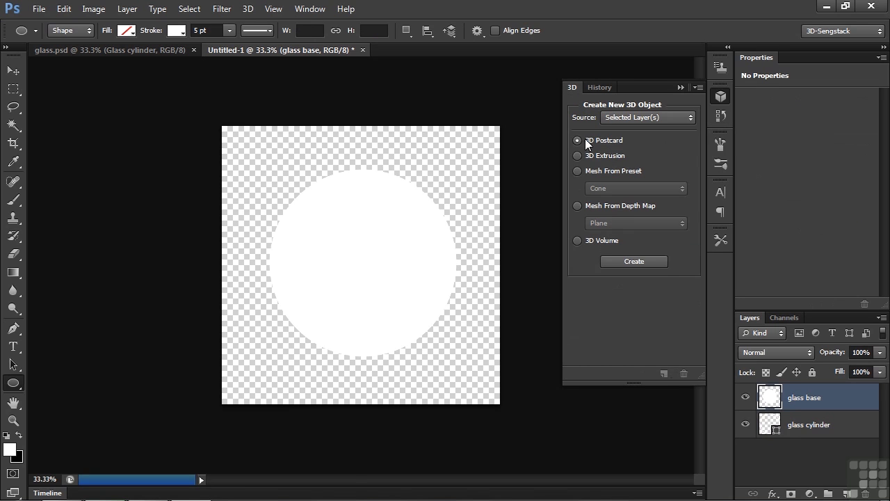
{"action": "left_click", "coordinate": [576, 156]}
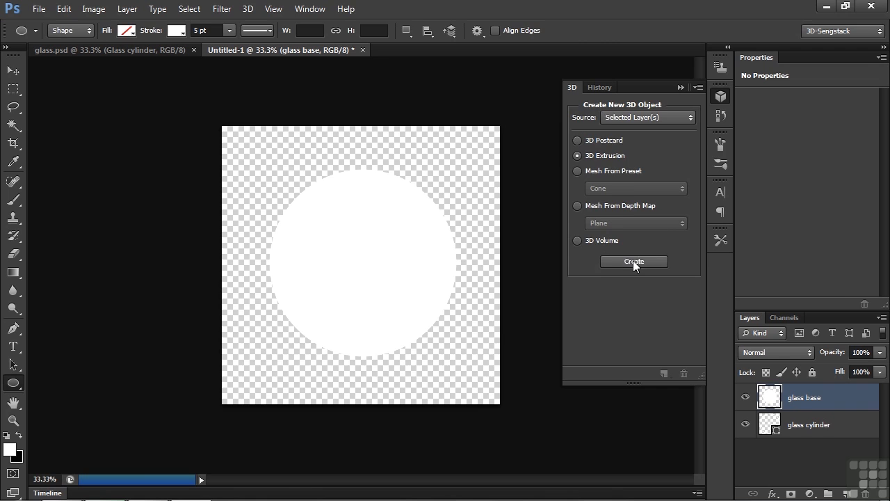
{"action": "left_click", "coordinate": [635, 261]}
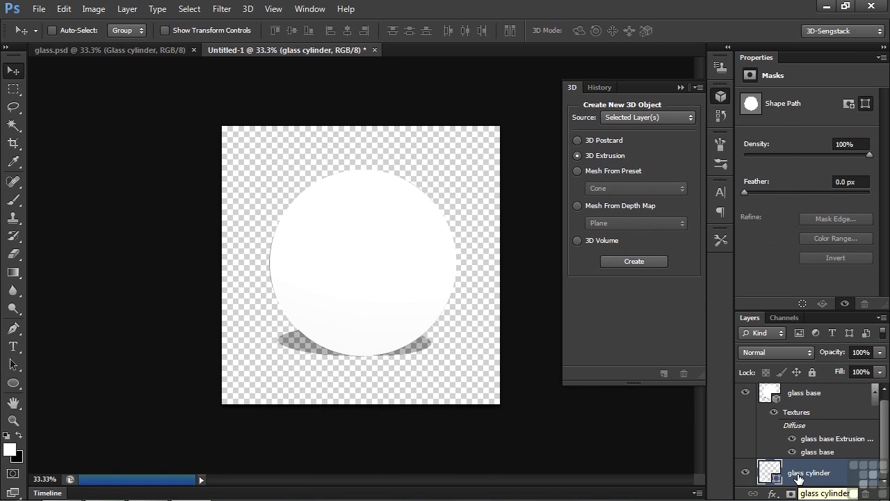
{"action": "mouse_move", "coordinate": [629, 248]}
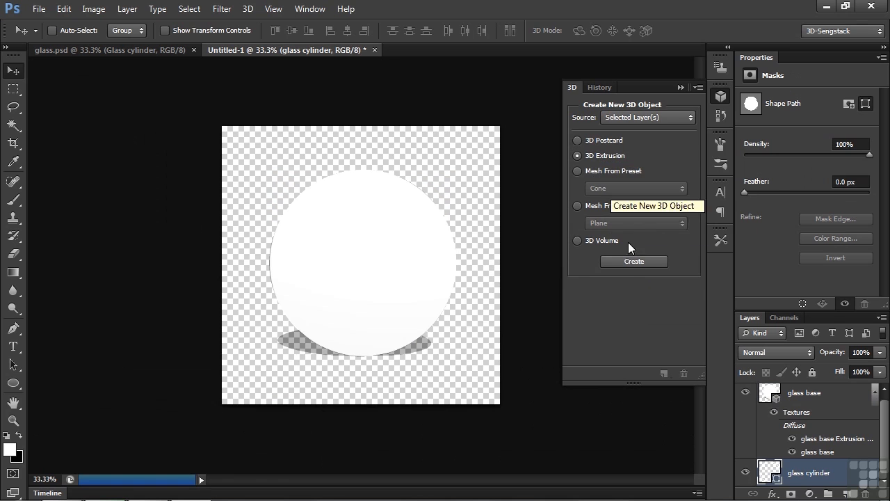
{"action": "left_click", "coordinate": [635, 261]}
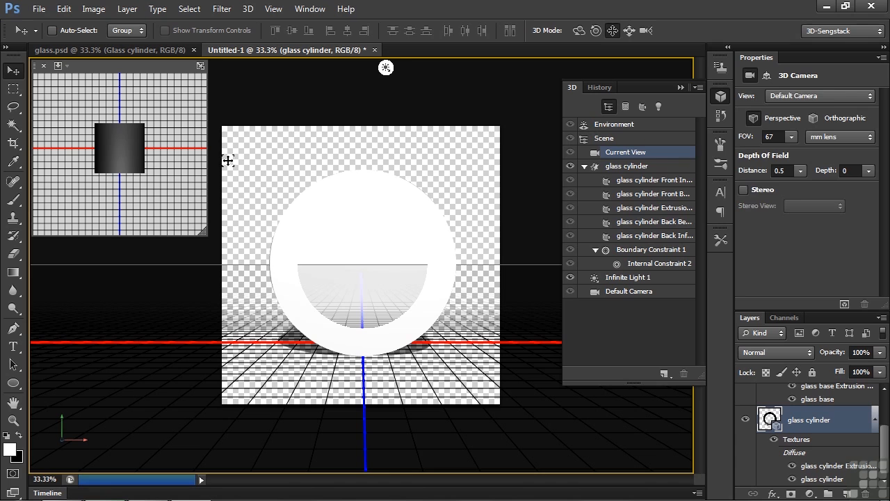
{"action": "left_click", "coordinate": [626, 166]}
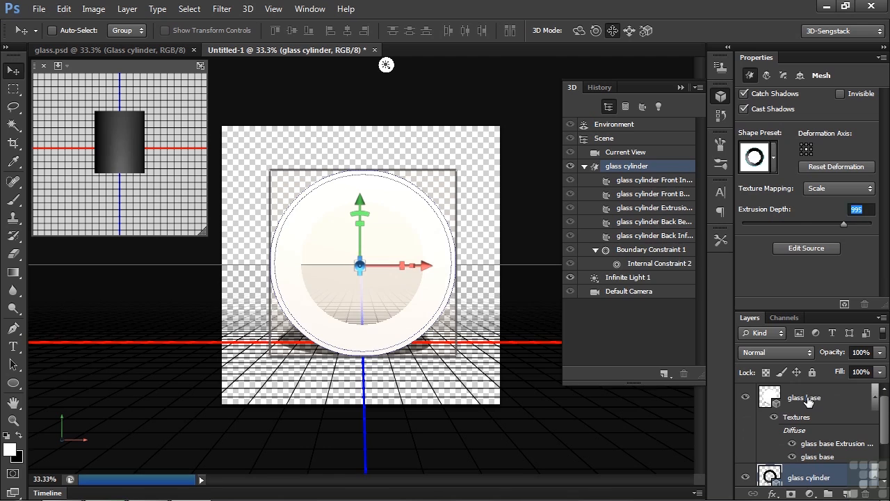
Merge the glass base 3D layer down into the glass cylinder's 3D scene.
{"action": "left_click", "coordinate": [804, 397]}
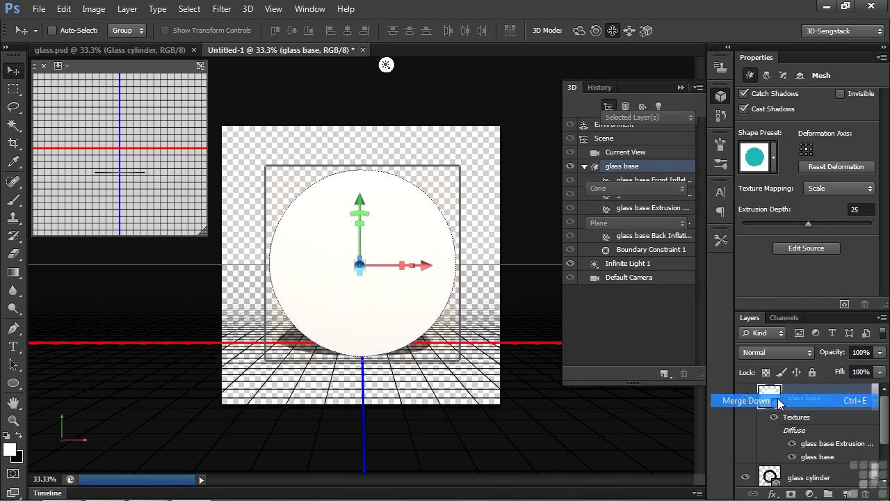
{"action": "left_click", "coordinate": [745, 401]}
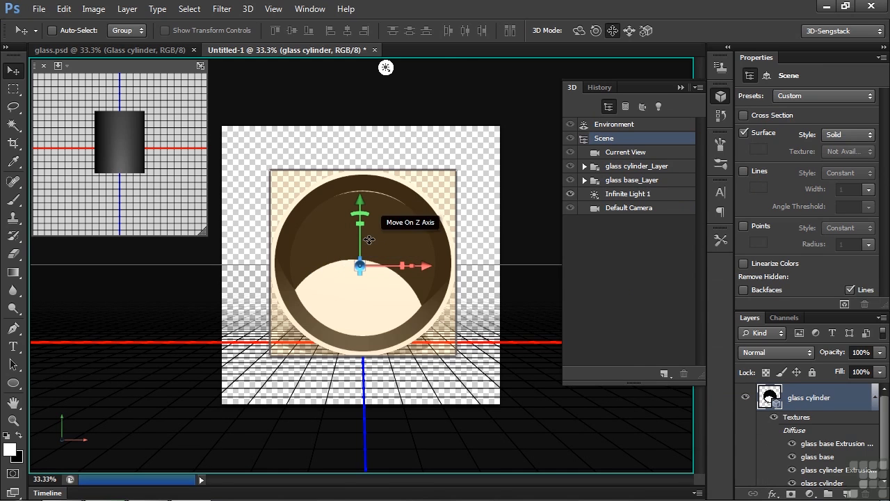
Re-aim Infinite Light 1 so it shines onto the glass meshes from the upper left.
{"action": "left_click", "coordinate": [627, 193]}
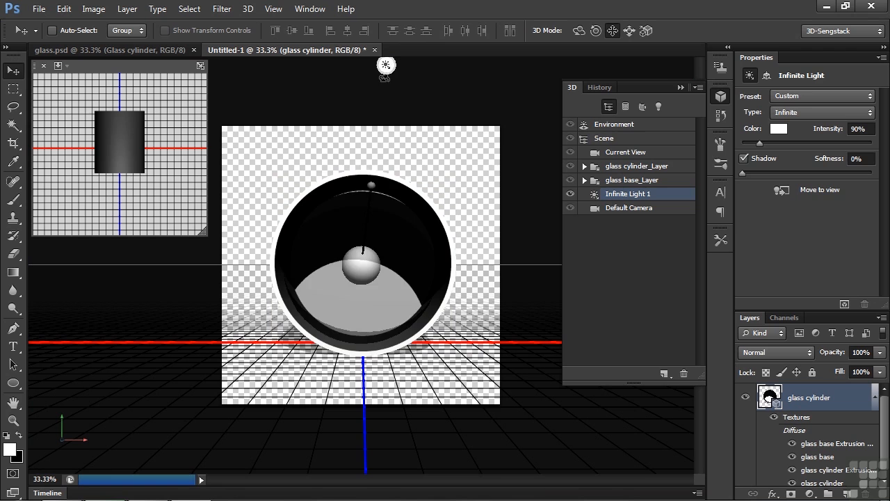
{"action": "left_click_drag", "start_coordinate": [387, 66], "coordinate": [431, 66]}
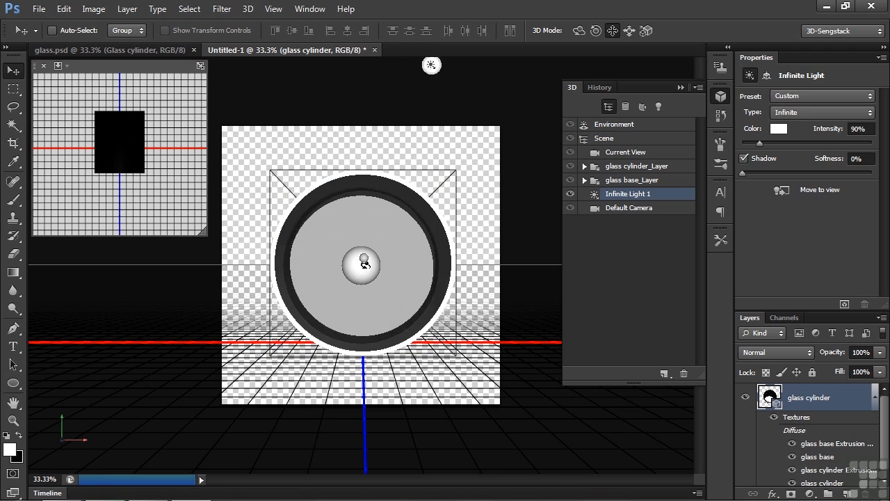
{"action": "left_click_drag", "start_coordinate": [431, 66], "coordinate": [314, 65]}
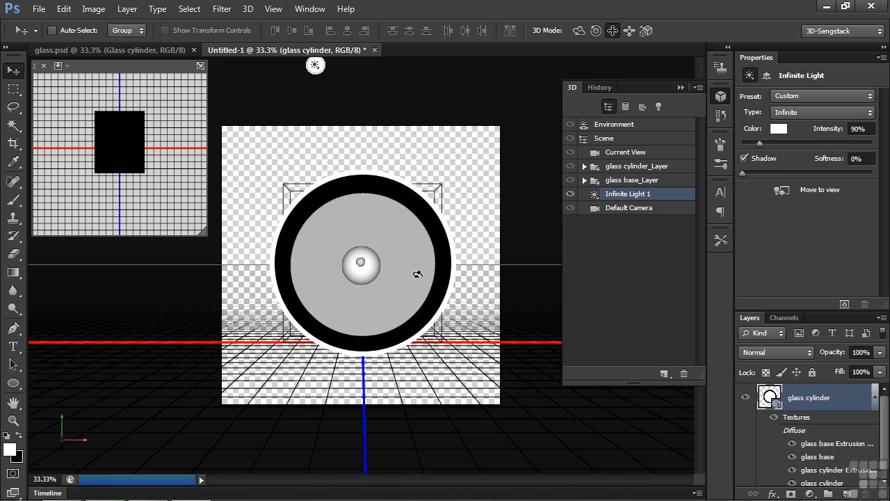
{"action": "left_click", "coordinate": [632, 193]}
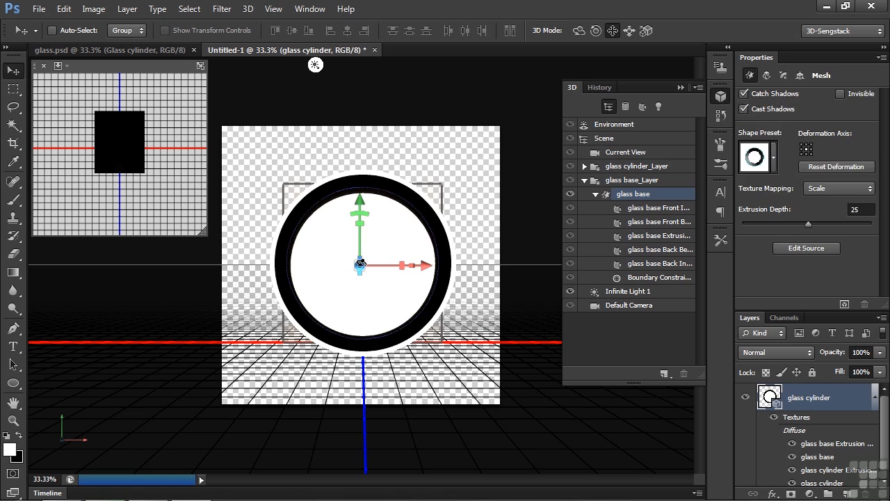
{"action": "left_click", "coordinate": [628, 291]}
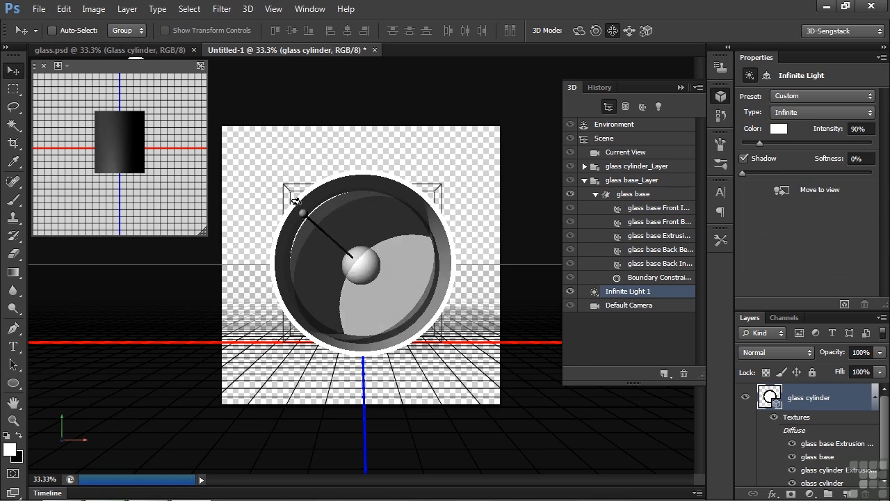
{"action": "left_click_drag", "start_coordinate": [303, 211], "coordinate": [278, 203]}
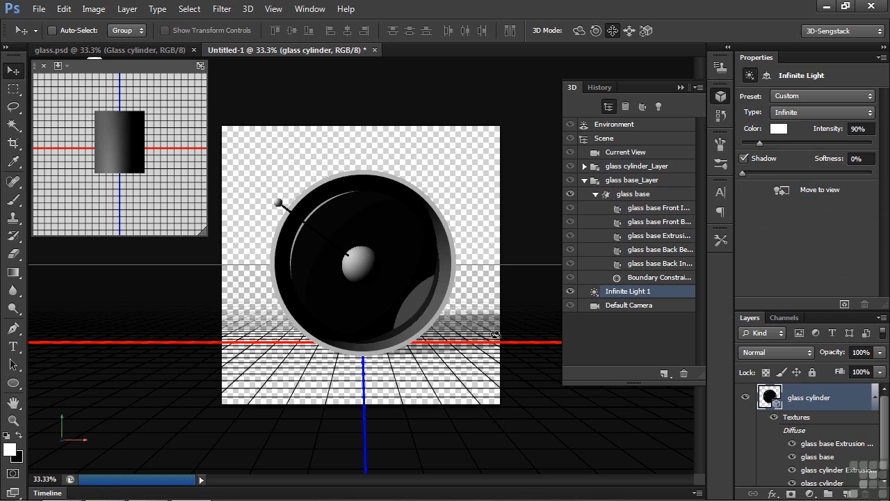
{"action": "mouse_move", "coordinate": [490, 347]}
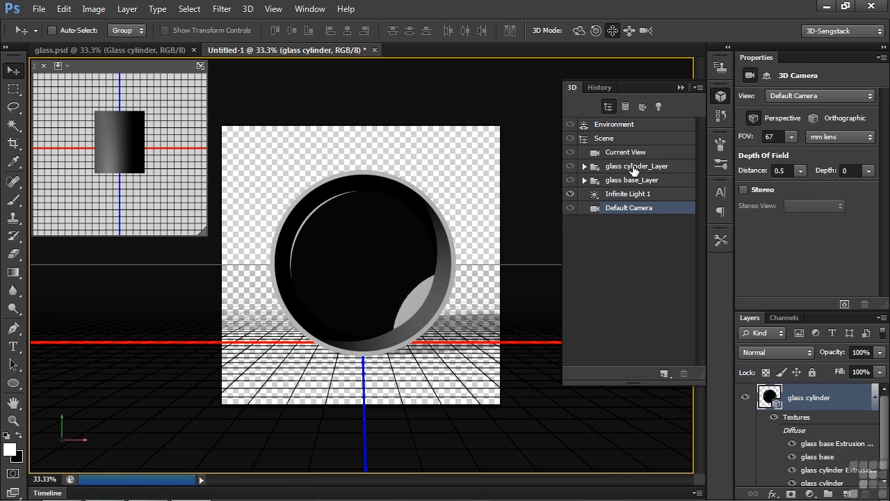
{"action": "mouse_move", "coordinate": [624, 179]}
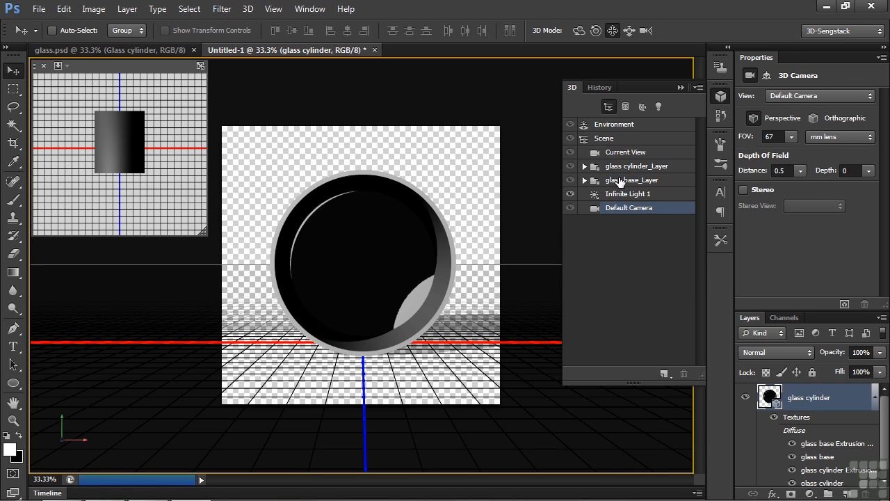
Rotate glass base_Layer 90° on X and snap it to the ground plane.
{"action": "left_click", "coordinate": [631, 179]}
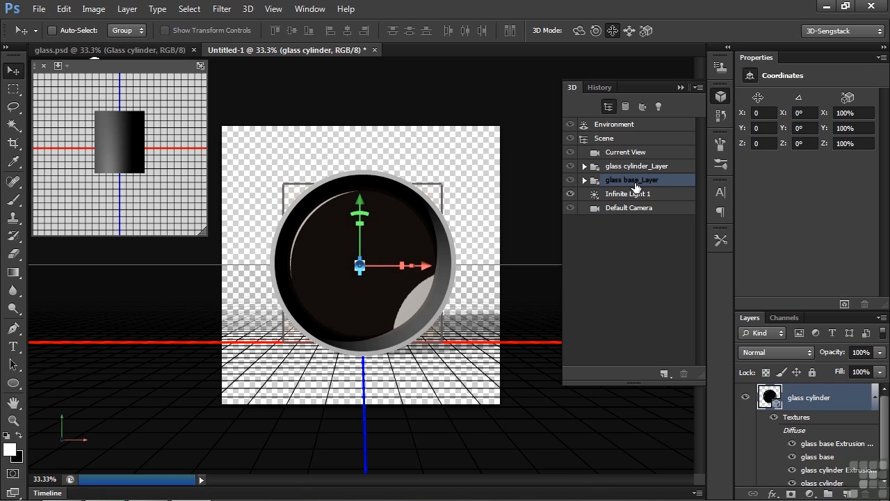
{"action": "mouse_move", "coordinate": [819, 89]}
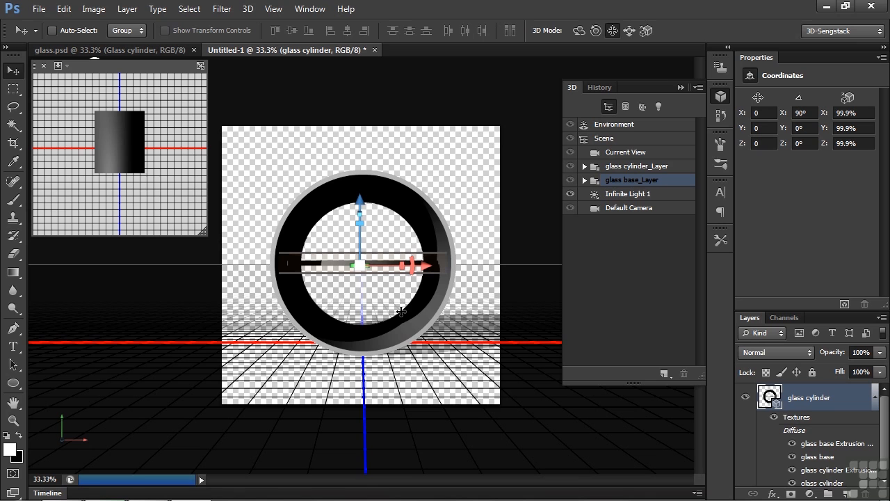
{"action": "mouse_move", "coordinate": [401, 308]}
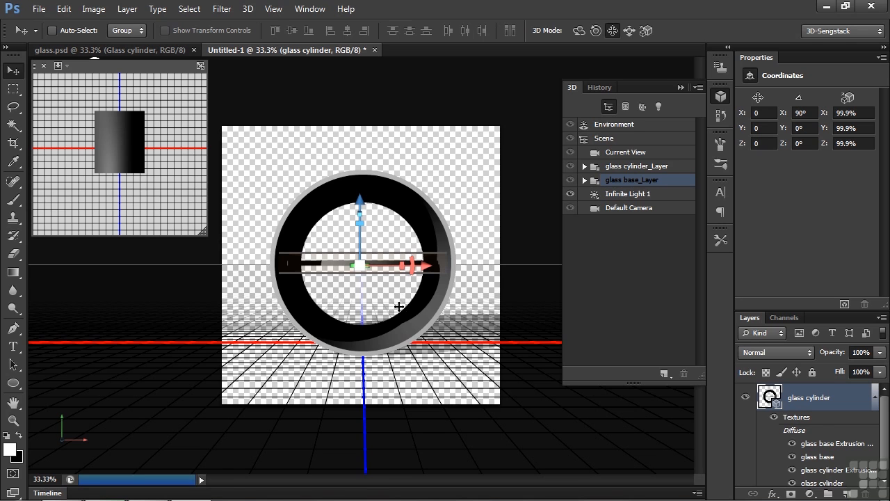
{"action": "mouse_move", "coordinate": [257, 26]}
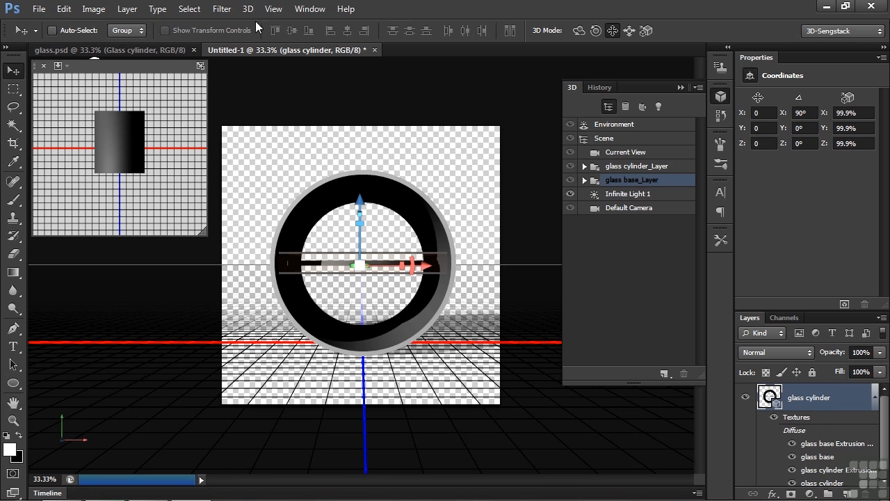
{"action": "left_click", "coordinate": [247, 9]}
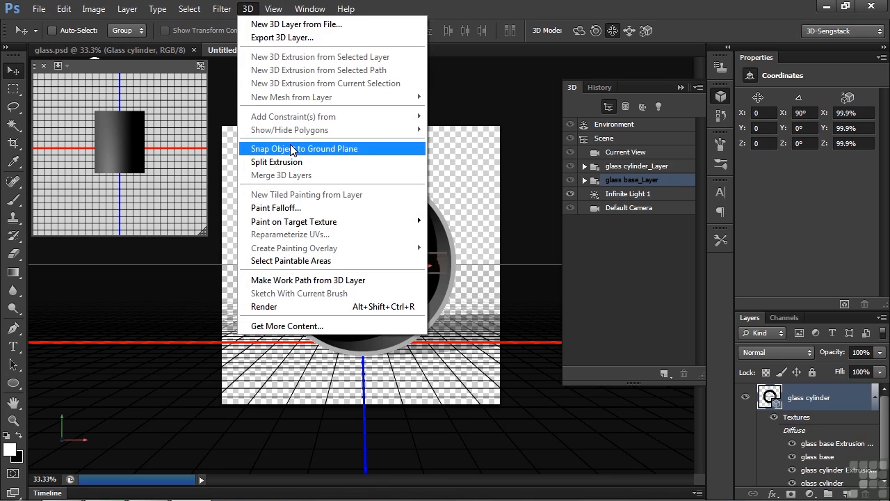
{"action": "left_click", "coordinate": [303, 148]}
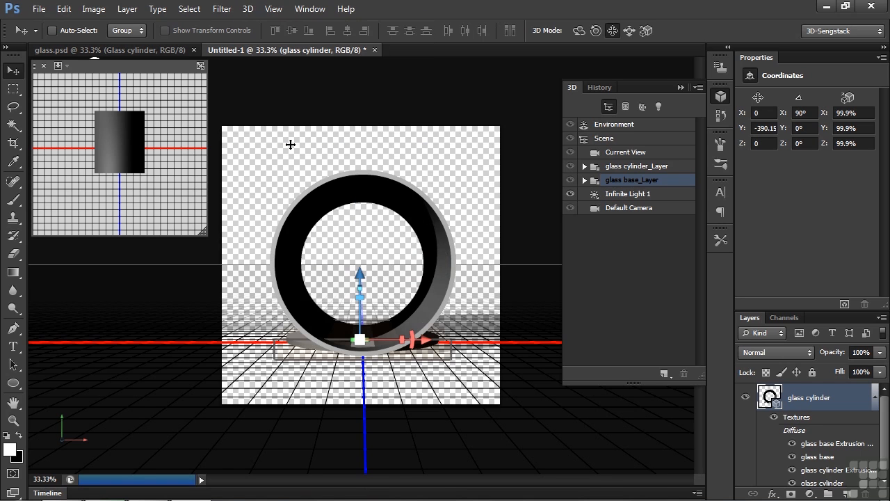
{"action": "left_click", "coordinate": [637, 166]}
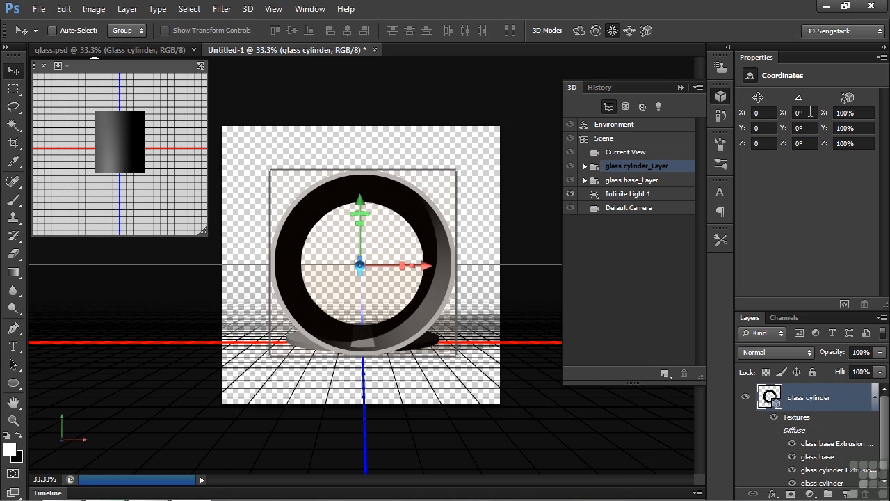
Set glass cylinder_Layer to -90° X rotation, adjust its Y position onto the ground, and orbit the camera.
{"action": "triple_click", "coordinate": [804, 111]}
{"action": "type", "text": "-90"}
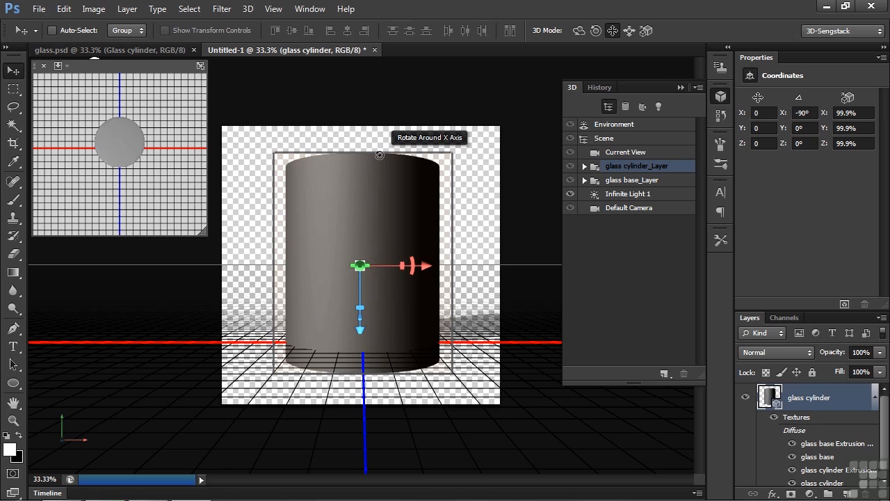
{"action": "left_click", "coordinate": [247, 8]}
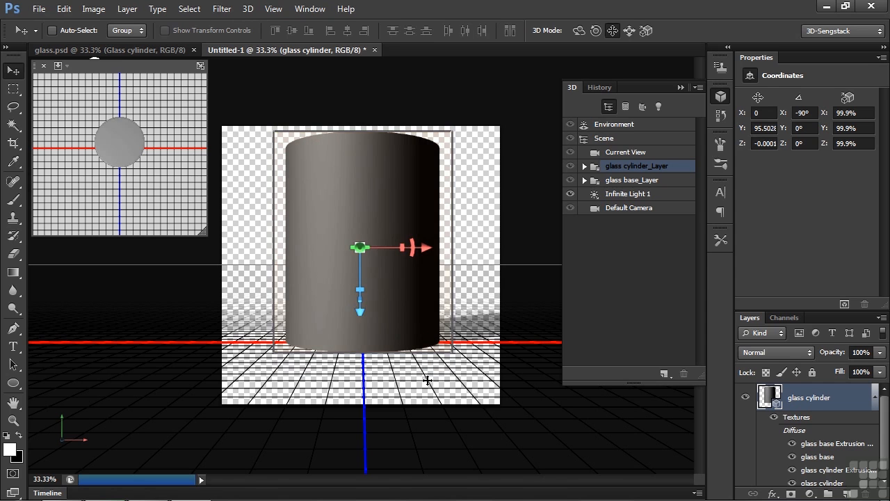
{"action": "left_click", "coordinate": [626, 152]}
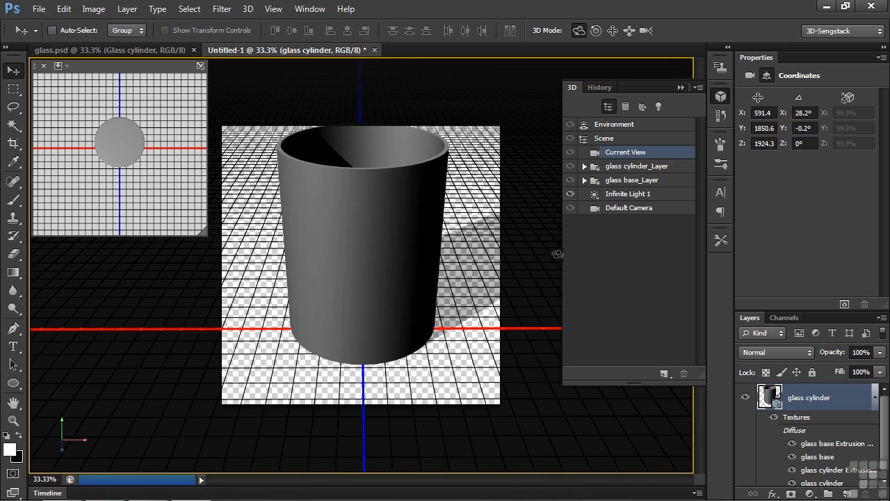
Select the glass cylinder mesh and give it an extrusion depth of 919.
{"action": "left_click", "coordinate": [637, 165]}
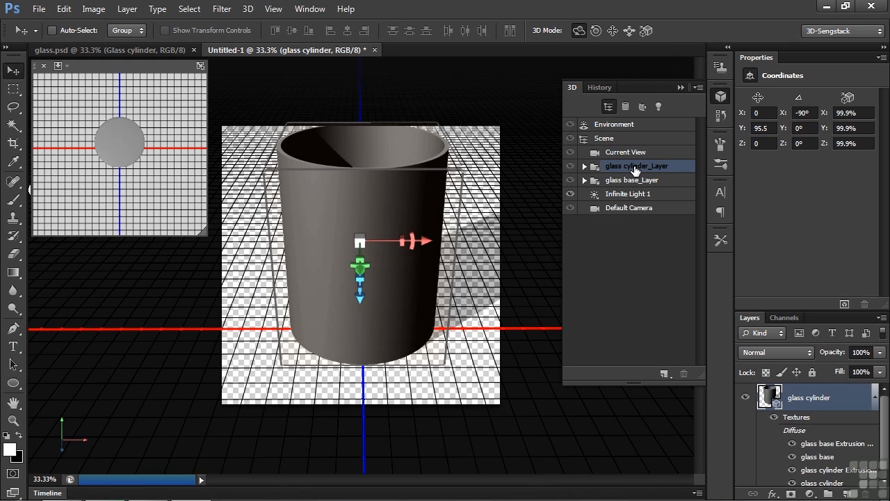
{"action": "left_click", "coordinate": [584, 166]}
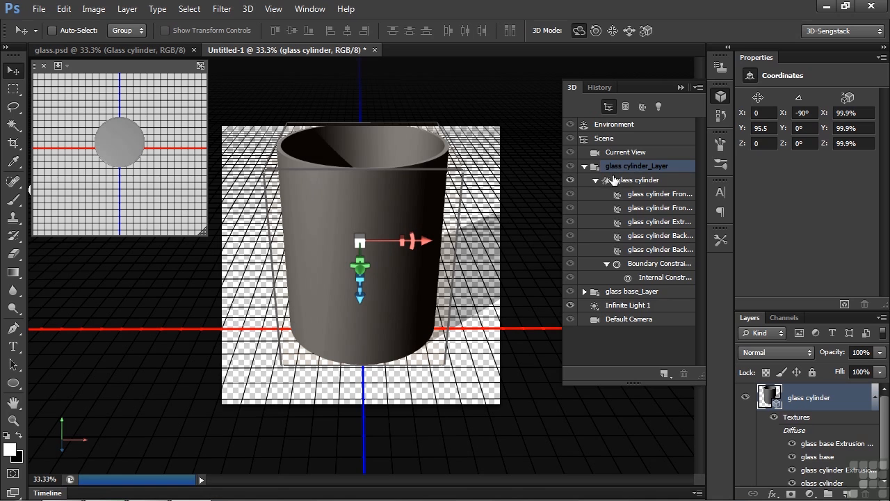
{"action": "left_click", "coordinate": [640, 180]}
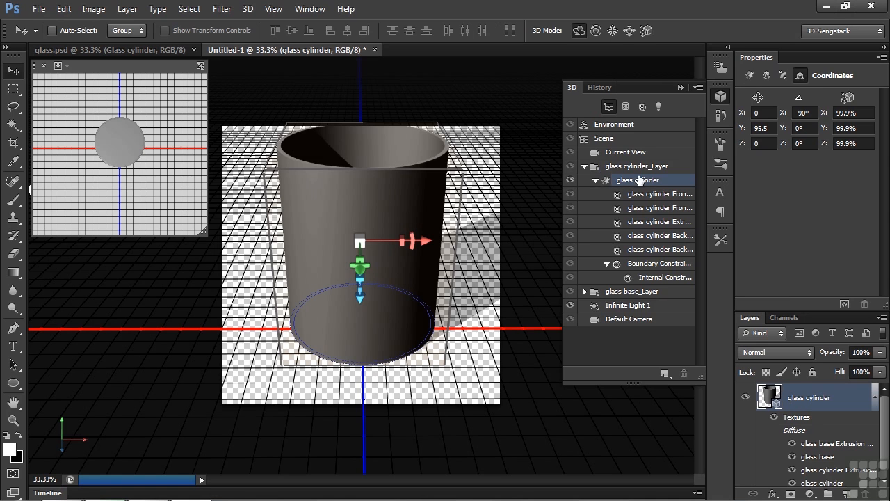
{"action": "left_click", "coordinate": [750, 75]}
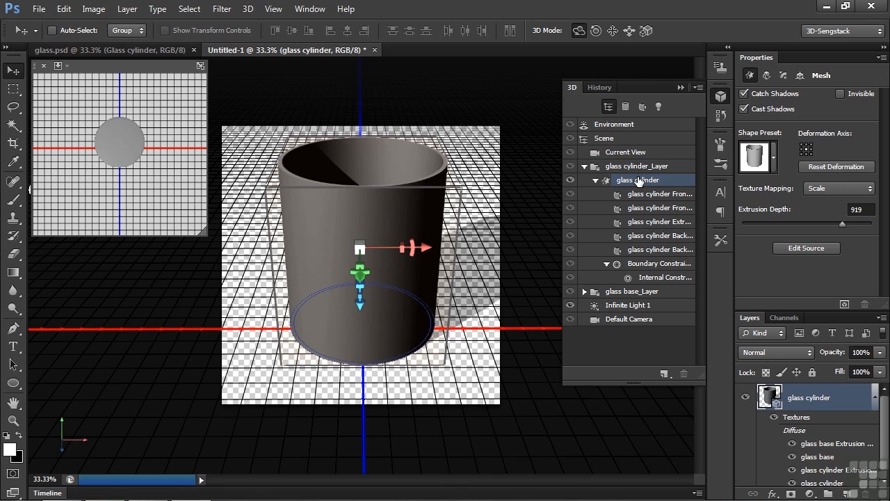
Use the Deform taper to narrow the cylinder's base, then return to the scene's current view.
{"action": "left_click", "coordinate": [765, 75]}
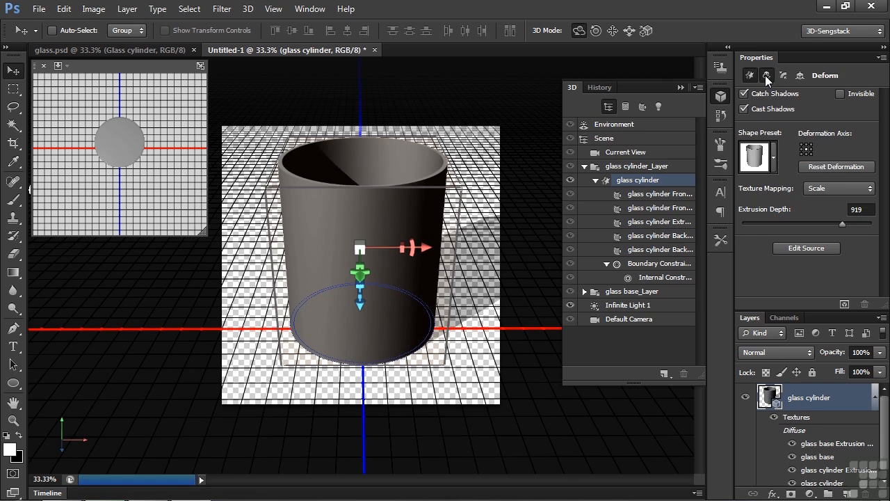
{"action": "left_click", "coordinate": [765, 75]}
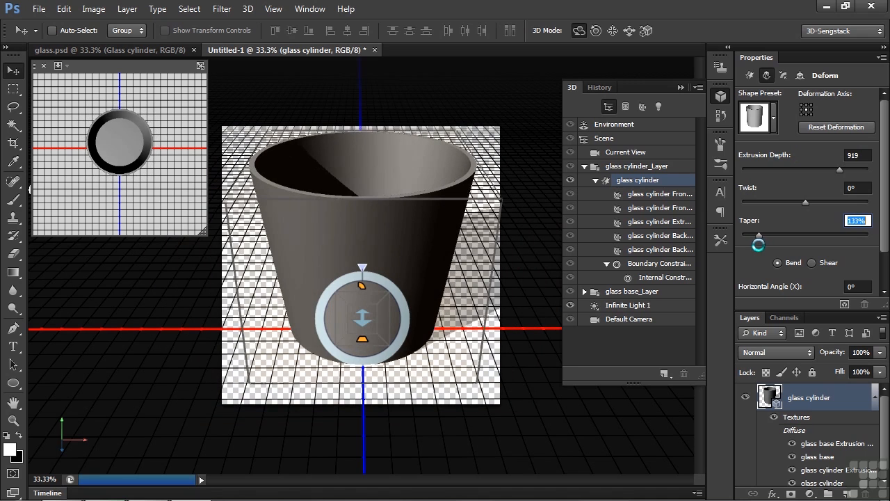
{"action": "left_click_drag", "start_coordinate": [759, 235], "coordinate": [760, 235]}
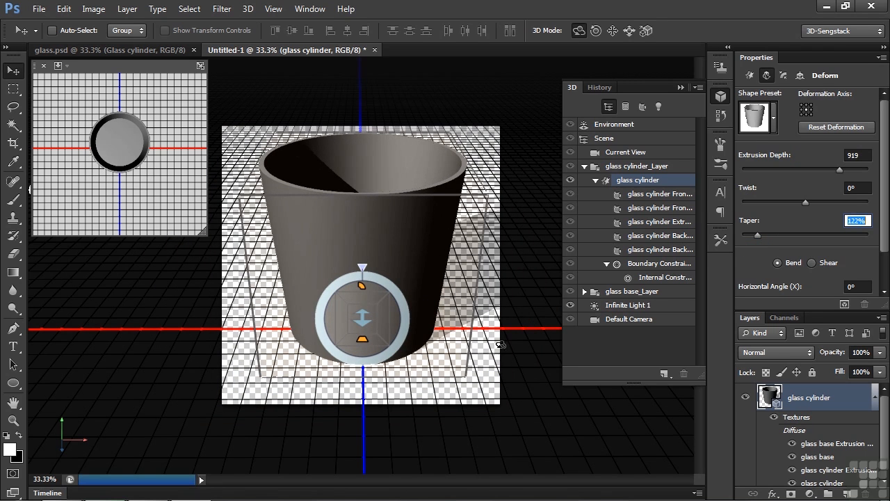
{"action": "left_click", "coordinate": [624, 152]}
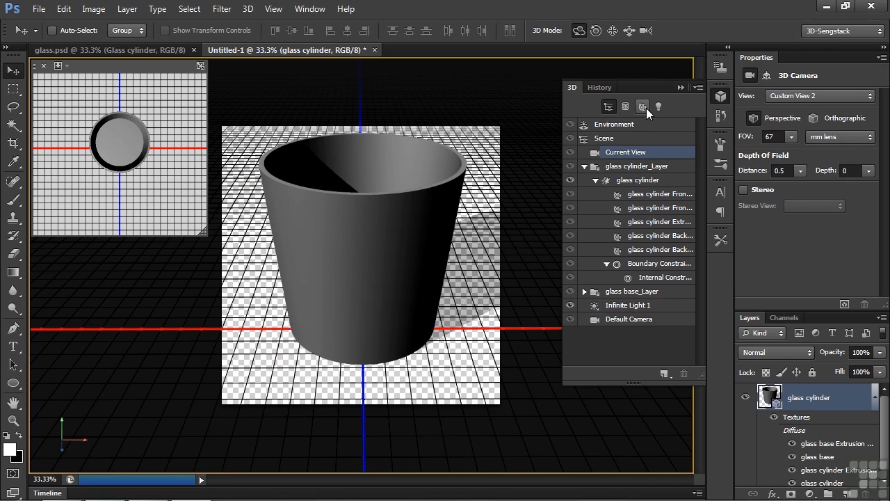
List the glass model's materials and set their opacity to 13%.
{"action": "left_click", "coordinate": [642, 106]}
{"action": "type", "text": "5"}
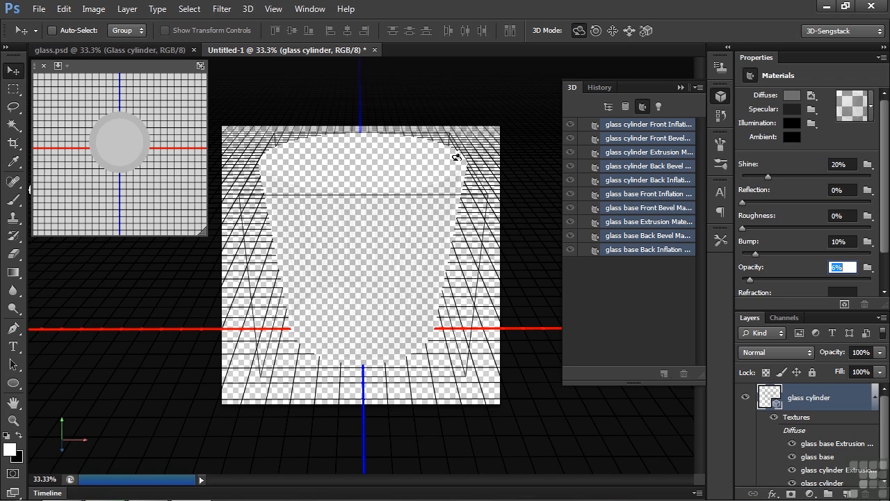
{"action": "mouse_move", "coordinate": [275, 155]}
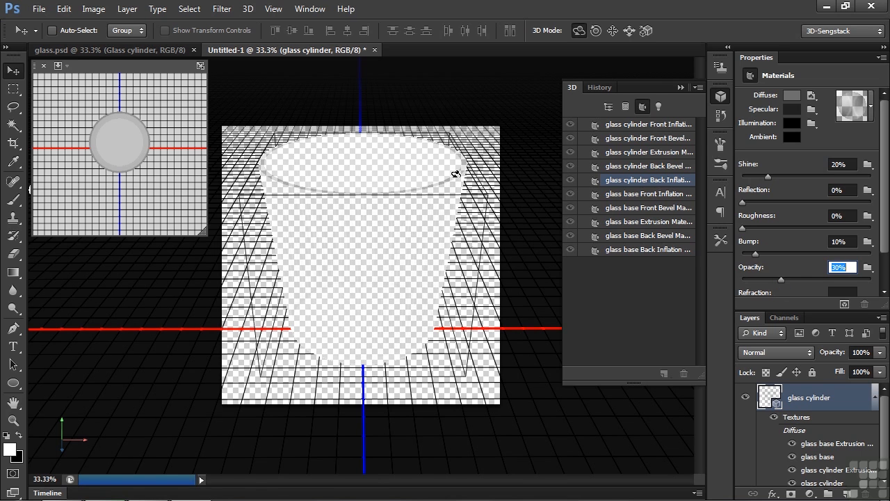
{"action": "mouse_move", "coordinate": [401, 345]}
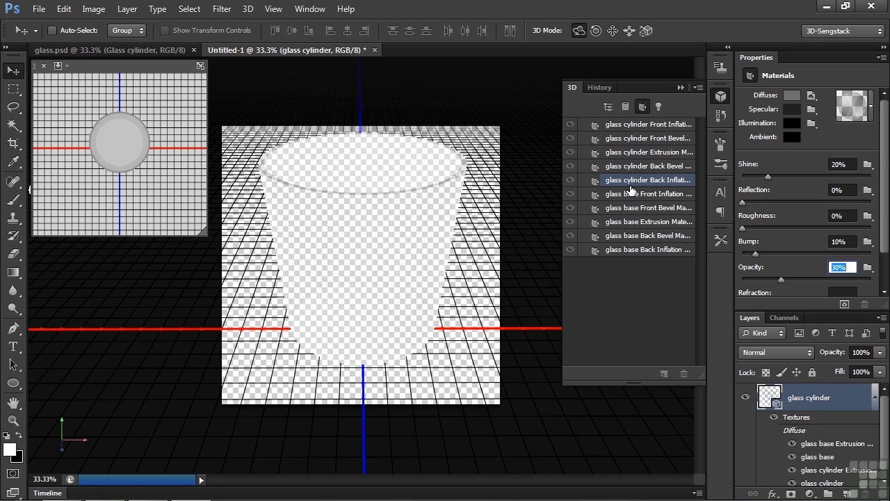
{"action": "left_click", "coordinate": [647, 124]}
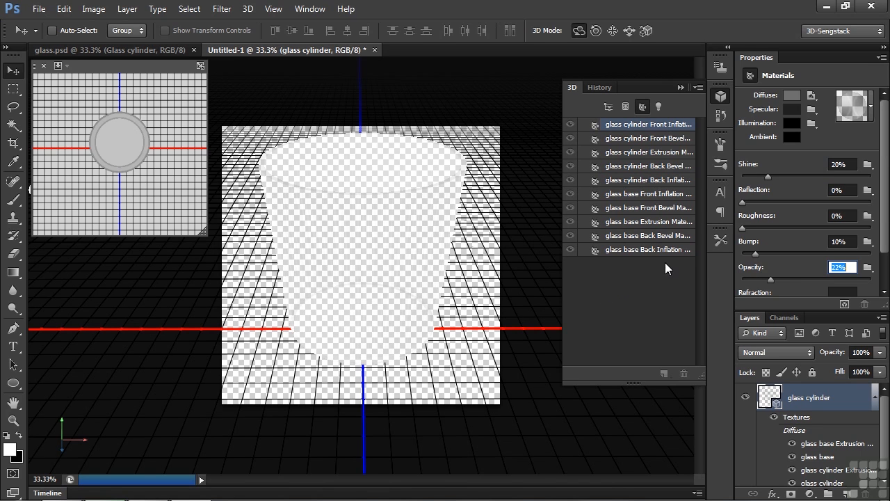
{"action": "mouse_move", "coordinate": [657, 196]}
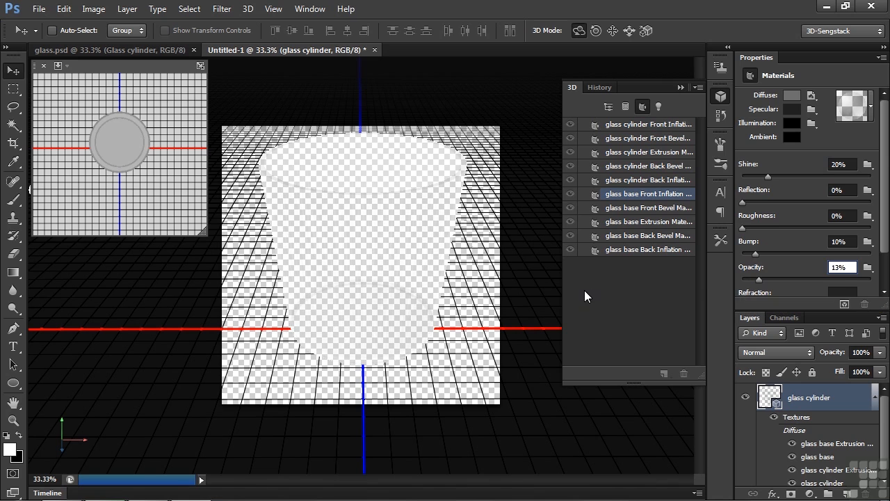
{"action": "mouse_move", "coordinate": [570, 302]}
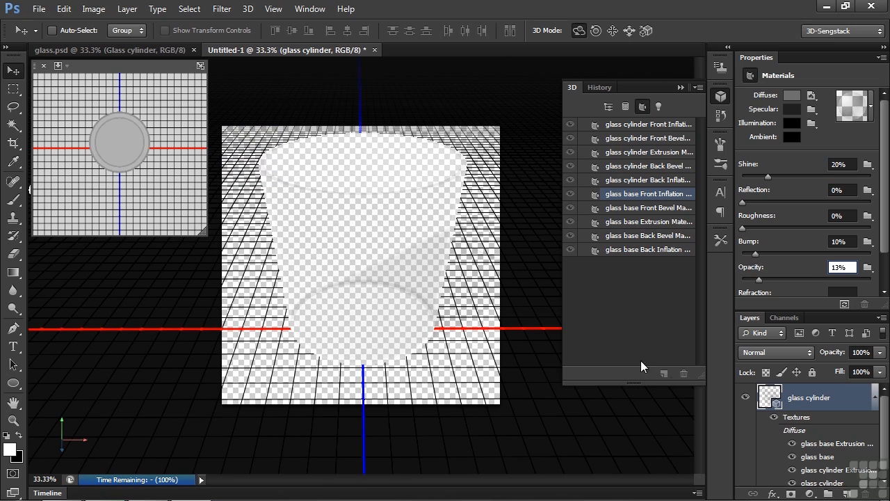
{"action": "mouse_move", "coordinate": [875, 404]}
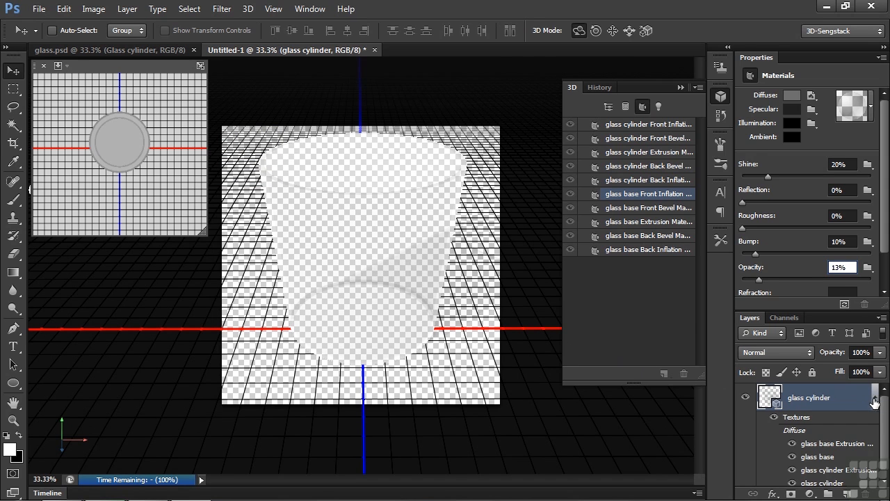
Add a layer below the glass and fill it with the linen custom pattern.
{"action": "left_click", "coordinate": [848, 493]}
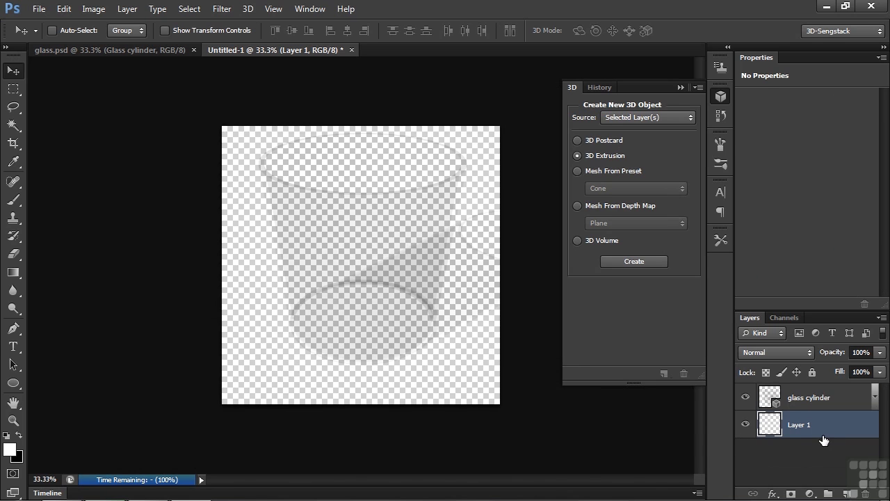
{"action": "mouse_move", "coordinate": [95, 8]}
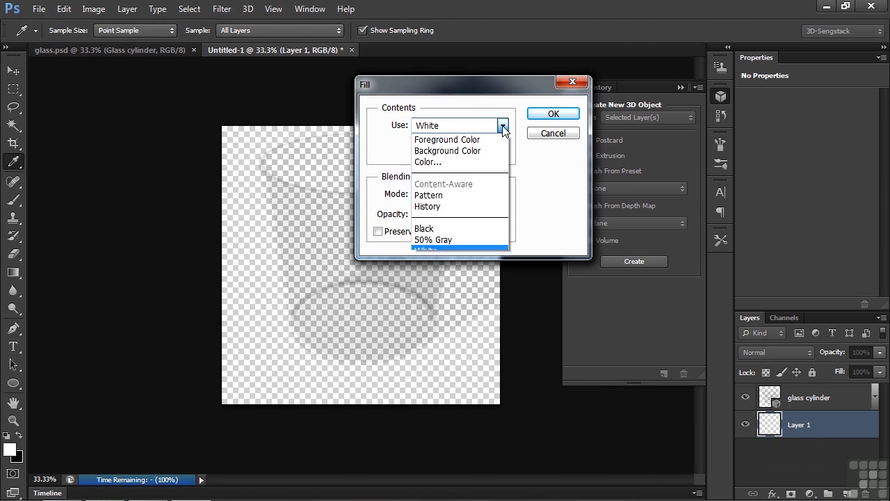
{"action": "left_click", "coordinate": [429, 194]}
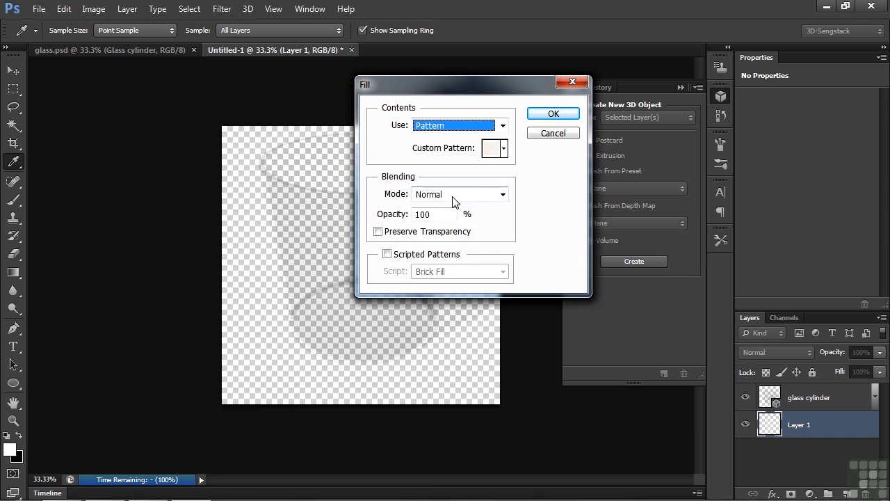
{"action": "left_click", "coordinate": [504, 147]}
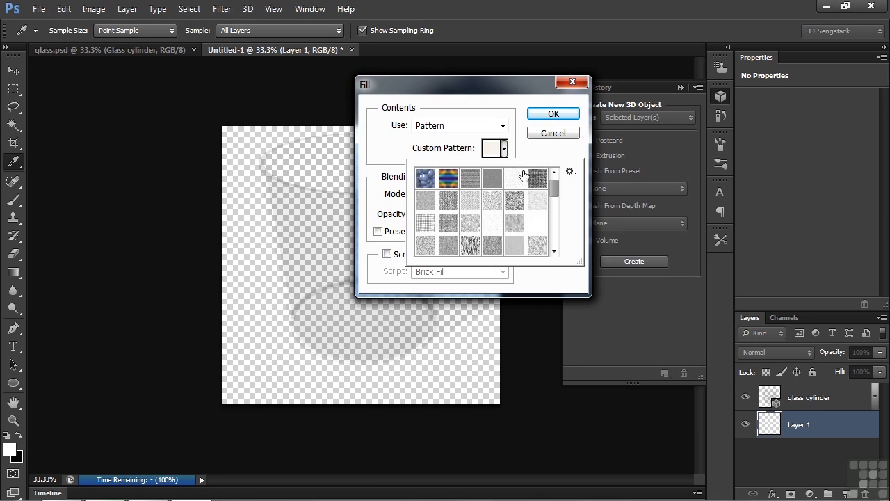
{"action": "scroll", "scroll_direction": "down", "scroll_amount": 3}
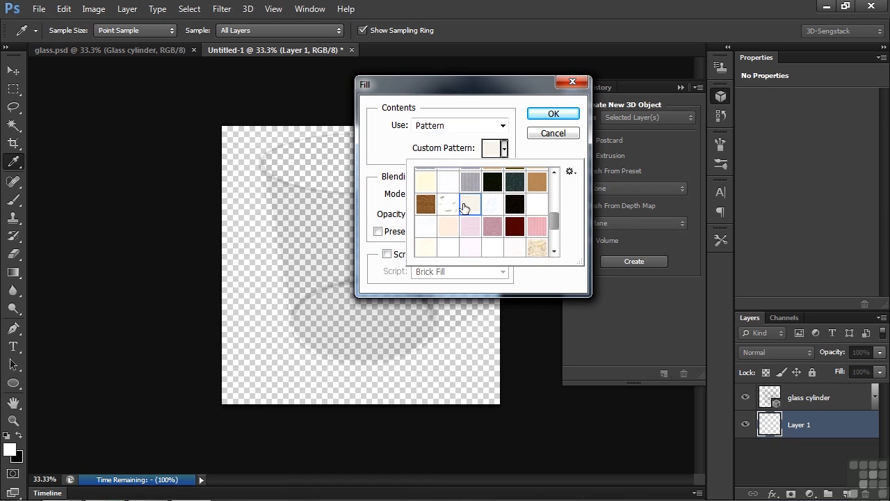
{"action": "mouse_move", "coordinate": [473, 207]}
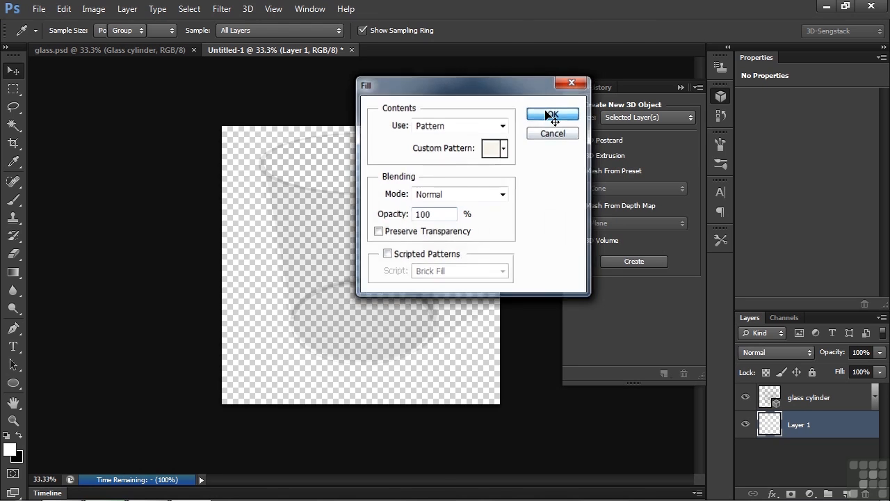
{"action": "left_click", "coordinate": [552, 114]}
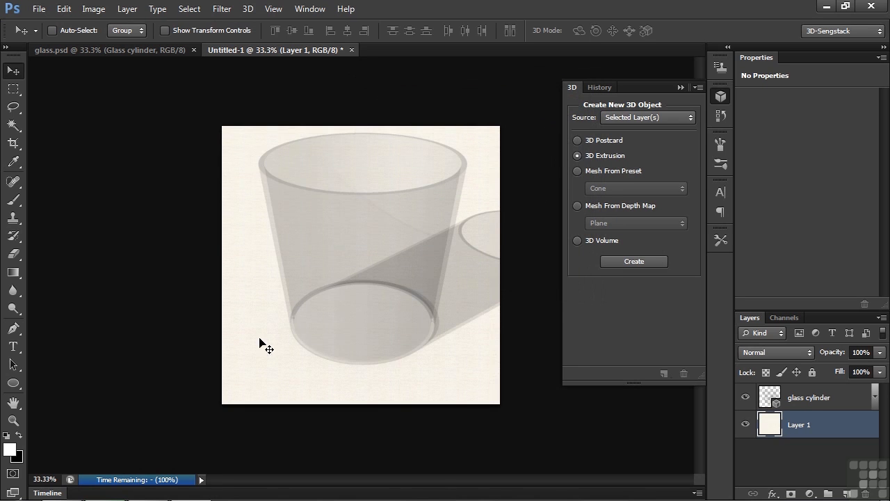
{"action": "mouse_move", "coordinate": [467, 297]}
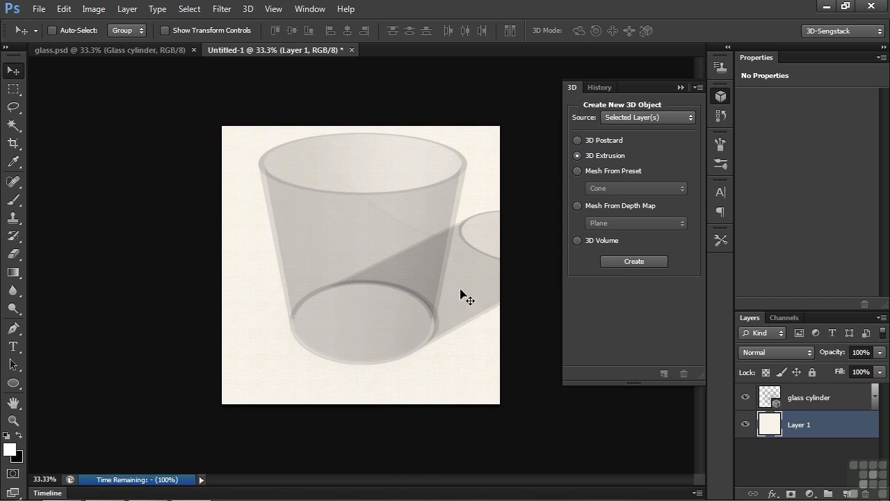
{"action": "mouse_move", "coordinate": [428, 354]}
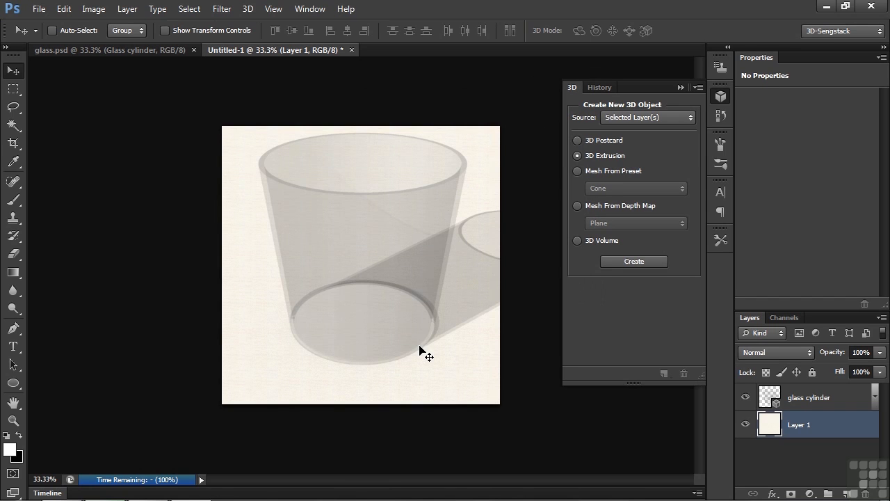
{"action": "mouse_move", "coordinate": [545, 384]}
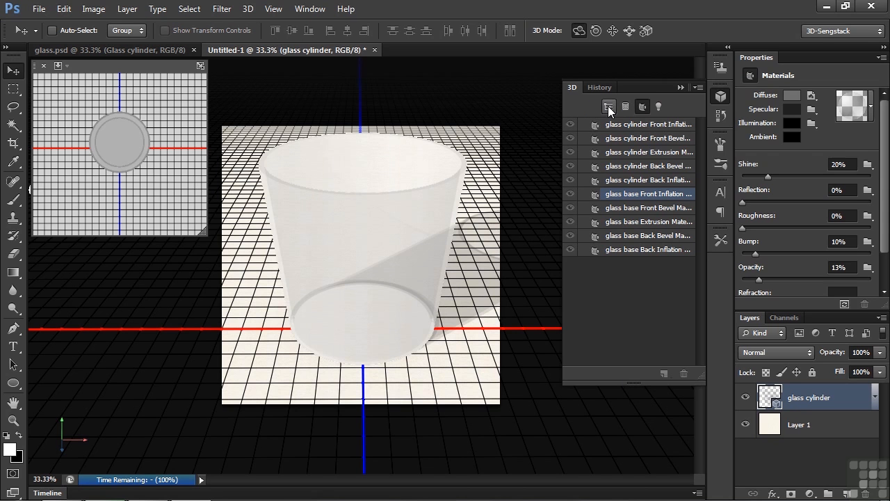
In the Environment settings turn off image-based lighting and lower the ground shadow opacity.
{"action": "left_click", "coordinate": [609, 106]}
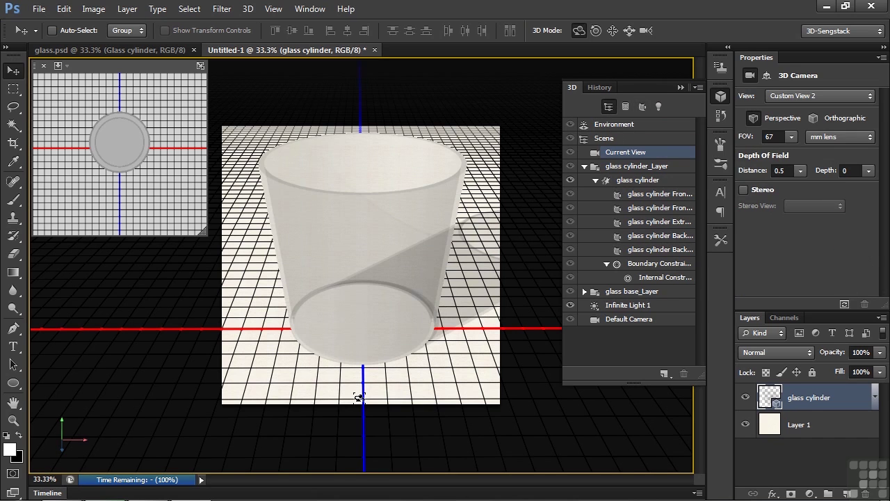
{"action": "left_click", "coordinate": [615, 124]}
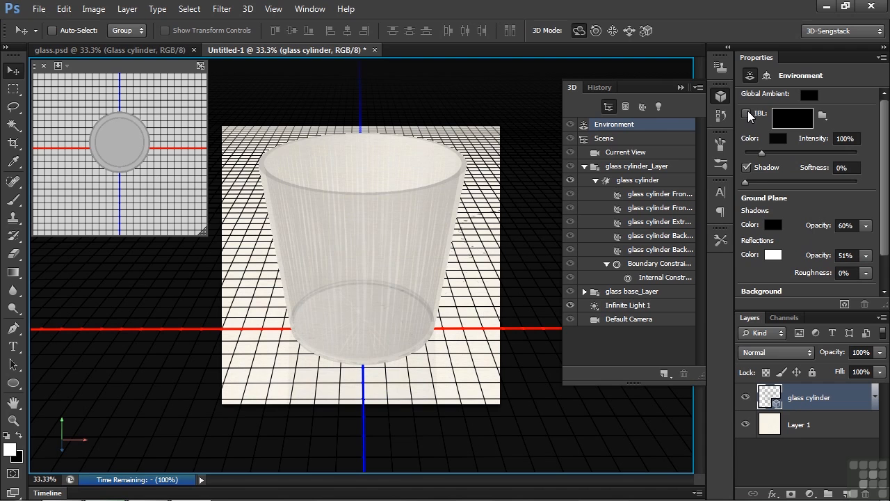
{"action": "left_click", "coordinate": [747, 114]}
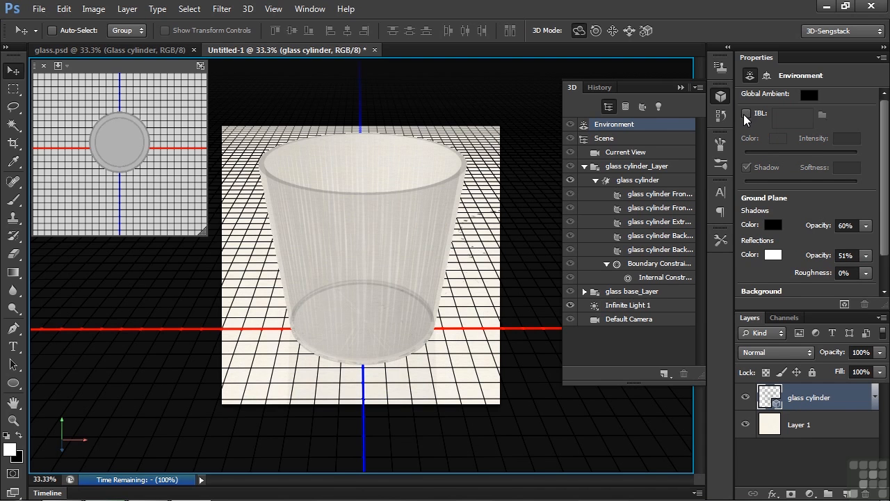
{"action": "mouse_move", "coordinate": [745, 114]}
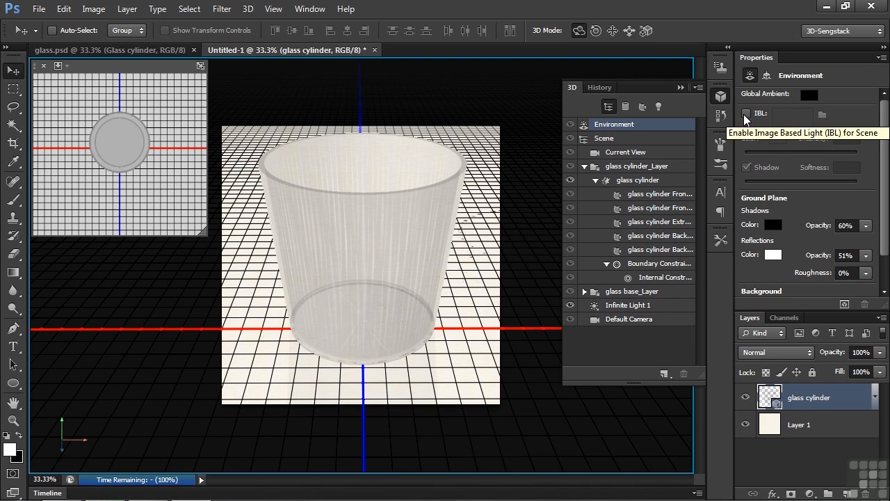
{"action": "left_click", "coordinate": [745, 114]}
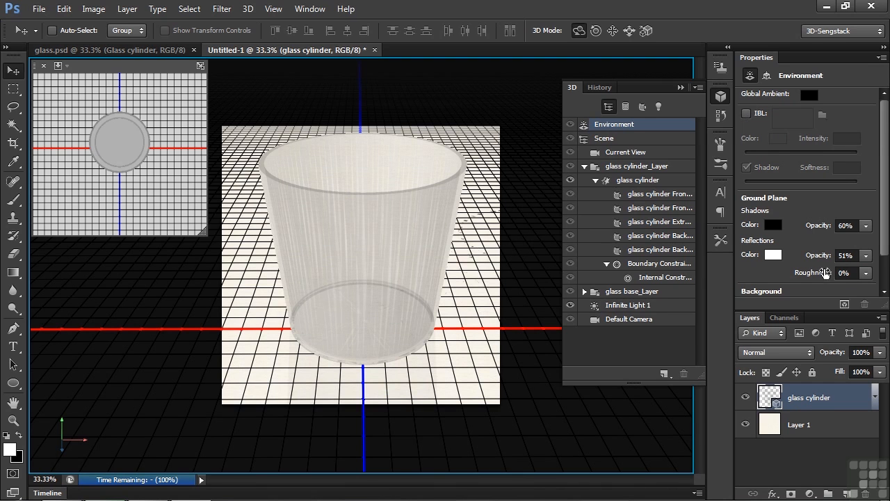
{"action": "mouse_move", "coordinate": [817, 230]}
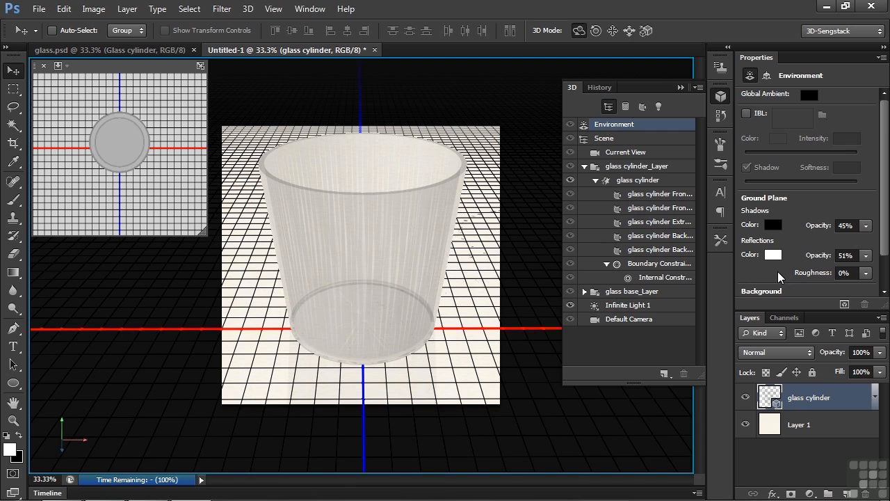
Raise Infinite Light 1's shadow softness and return to the current view.
{"action": "left_click", "coordinate": [629, 304]}
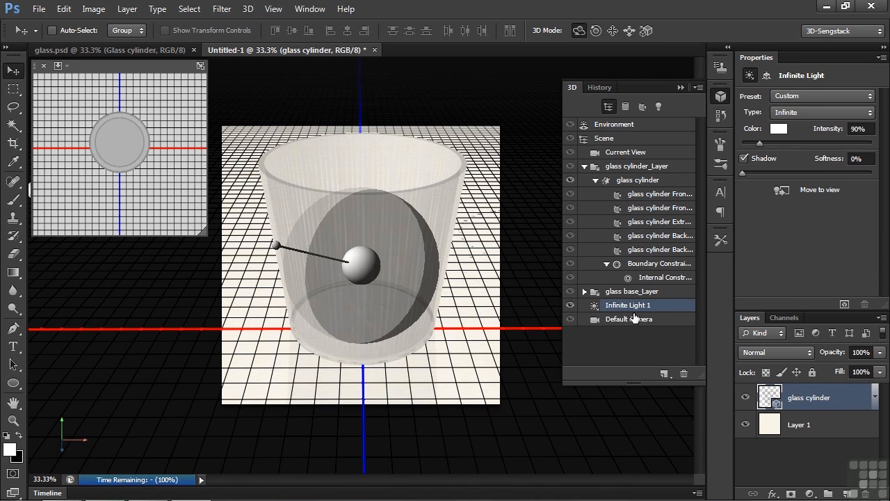
{"action": "mouse_move", "coordinate": [720, 188]}
{"action": "type", "text": "17"}
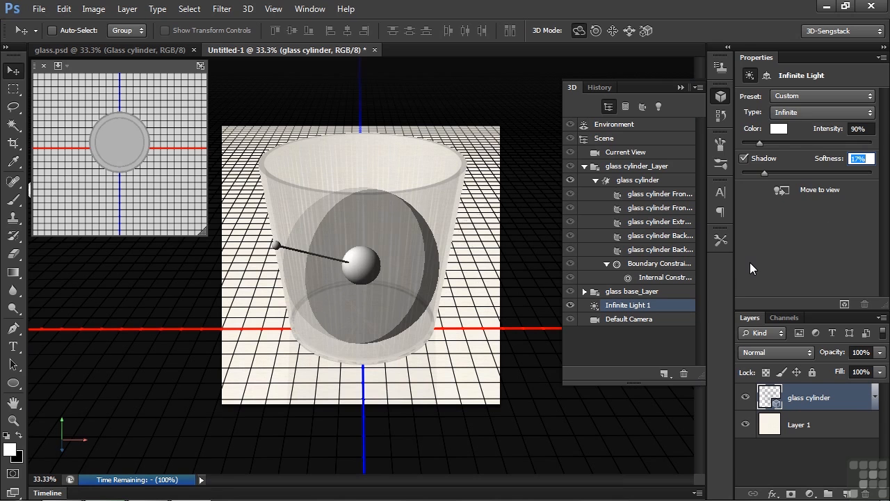
{"action": "left_click", "coordinate": [624, 151]}
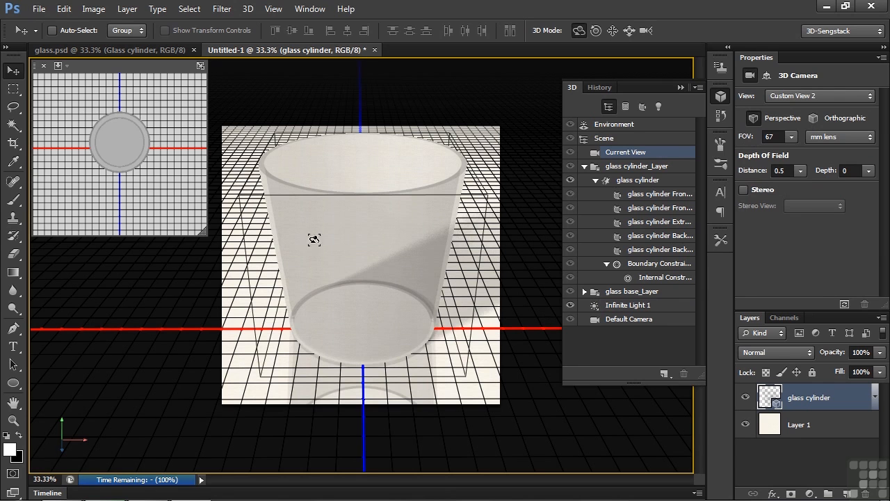
{"action": "mouse_move", "coordinate": [432, 292]}
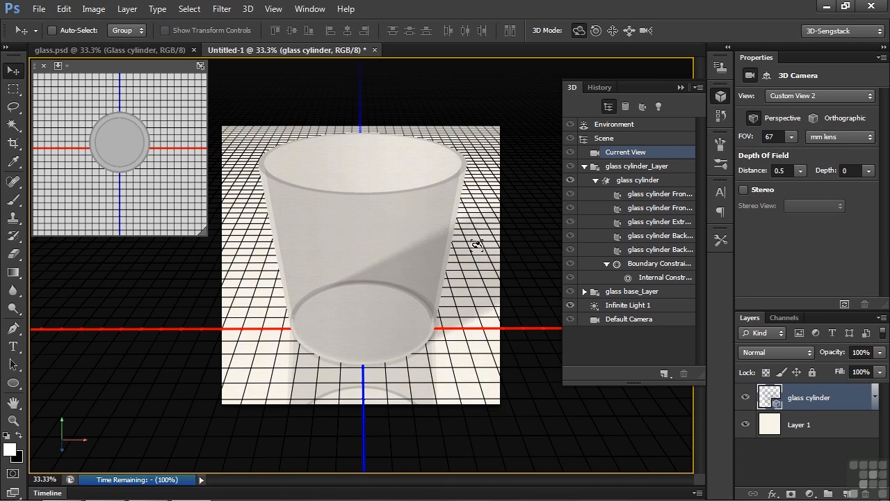
{"action": "mouse_move", "coordinate": [653, 226]}
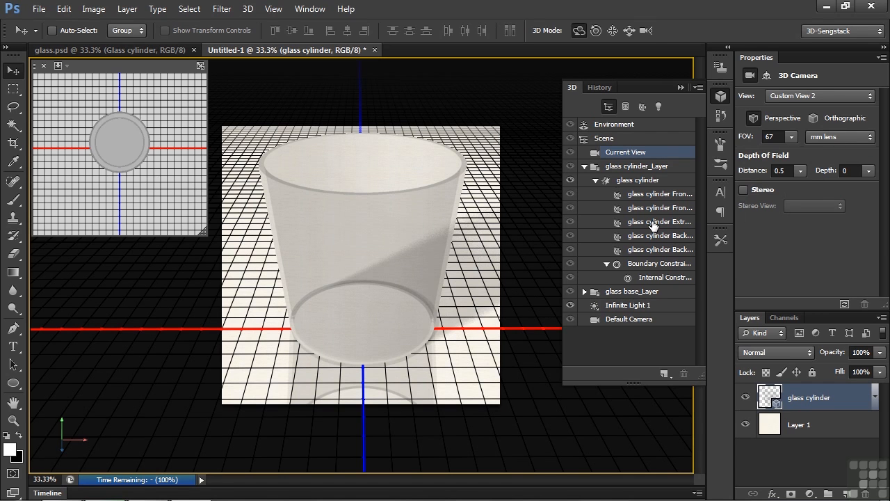
Open the glass cylinder extrusion material's diffuse texture as its own document.
{"action": "left_click", "coordinate": [659, 221]}
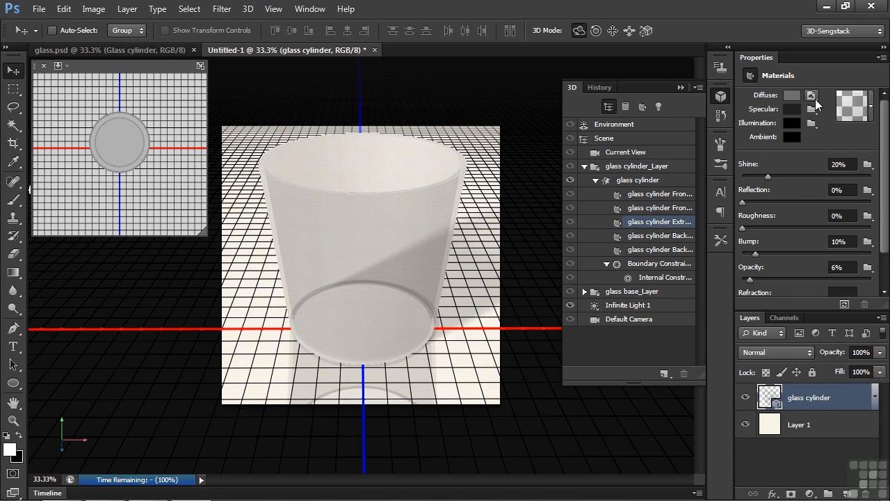
{"action": "left_click", "coordinate": [812, 95]}
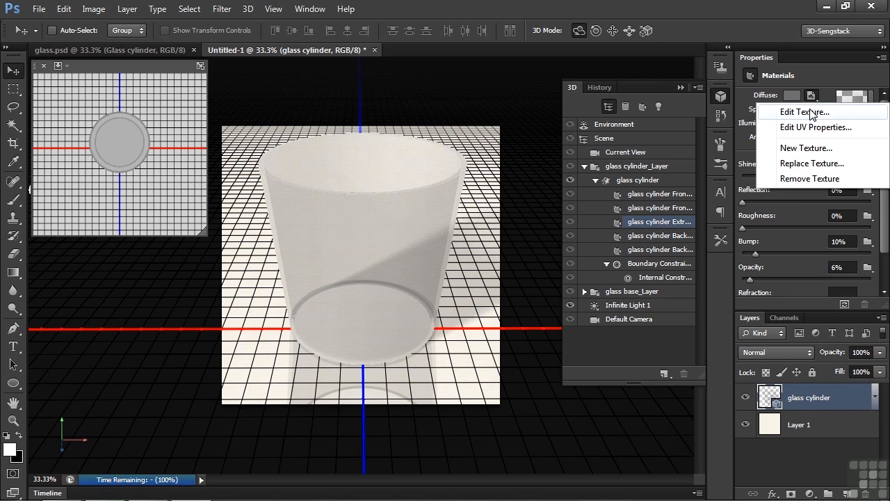
{"action": "left_click", "coordinate": [803, 111]}
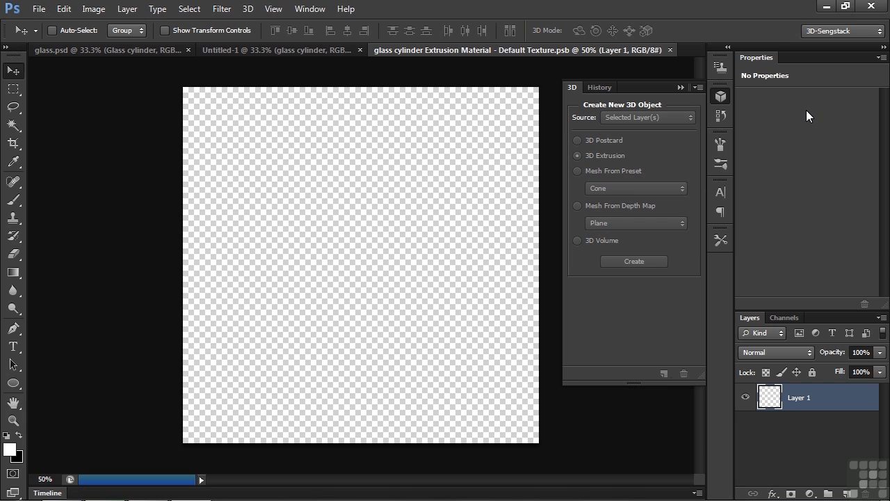
{"action": "mouse_move", "coordinate": [807, 134]}
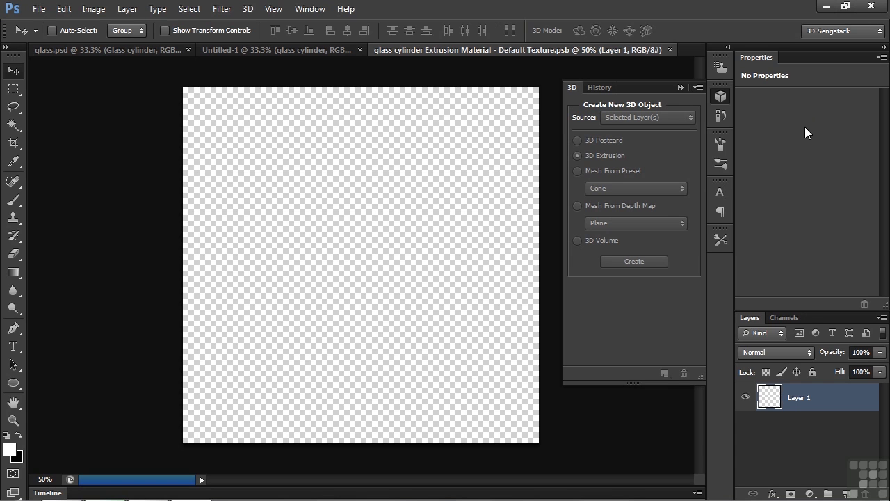
Fill the diffuse texture layer with solid black.
{"action": "left_click", "coordinate": [64, 8]}
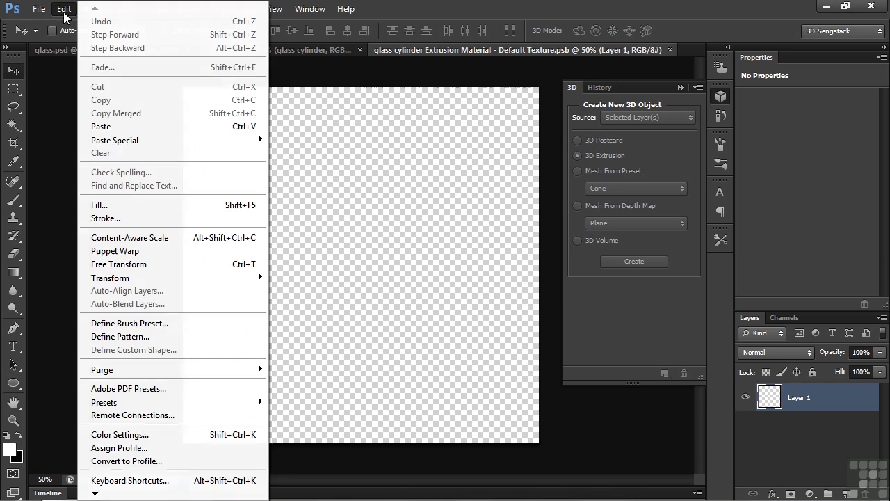
{"action": "left_click", "coordinate": [99, 204]}
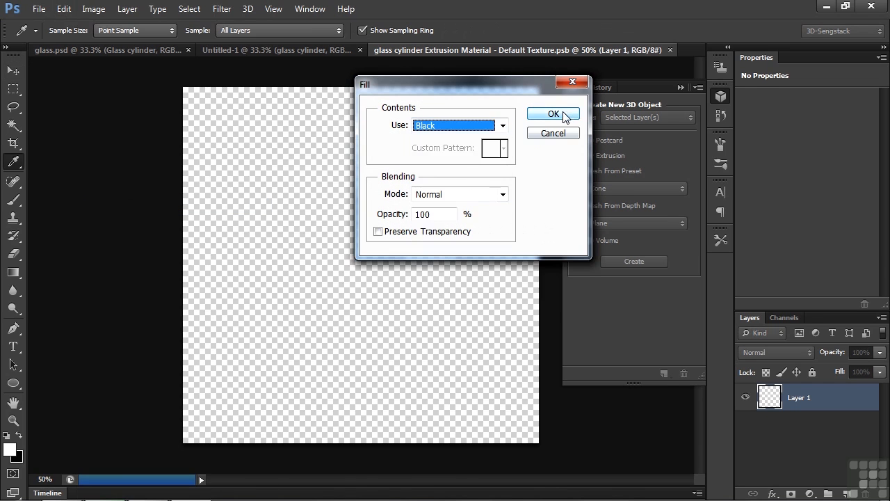
{"action": "left_click", "coordinate": [554, 114]}
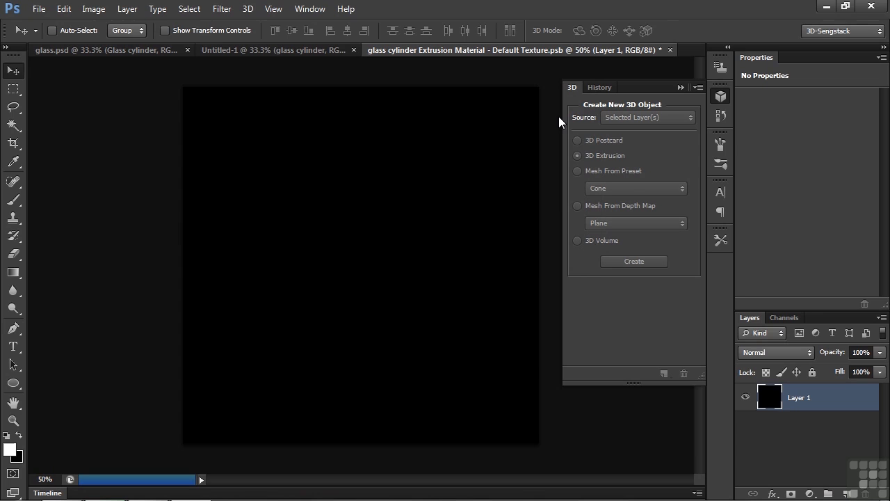
{"action": "mouse_move", "coordinate": [221, 196]}
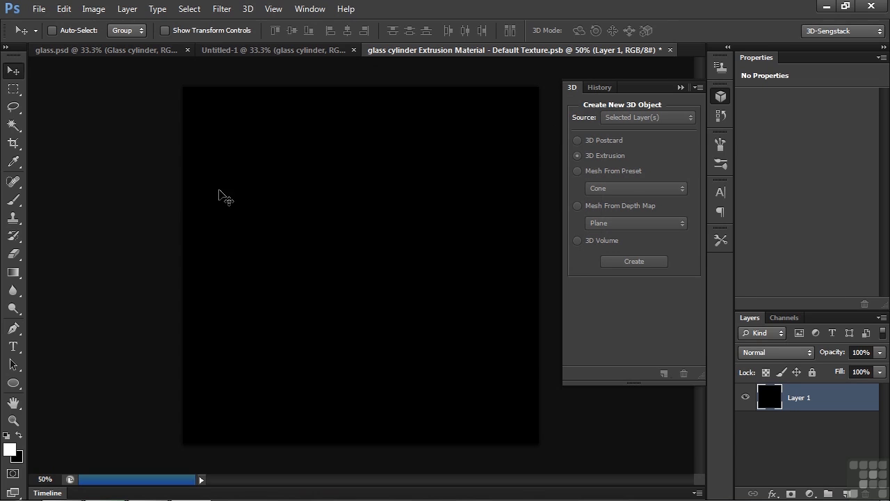
Paint white wavy brush strokes on the black texture and view them beside the 3D glass document.
{"action": "left_click", "coordinate": [14, 201]}
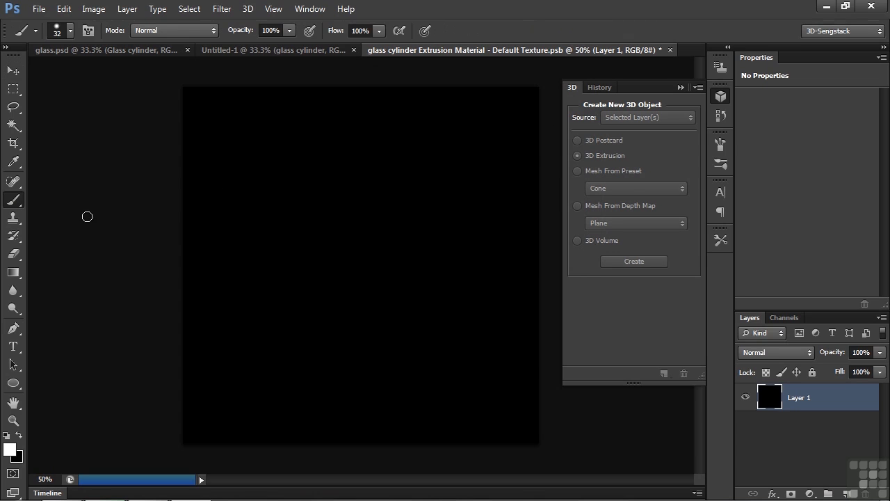
{"action": "left_click_drag", "start_coordinate": [205, 128], "coordinate": [501, 264]}
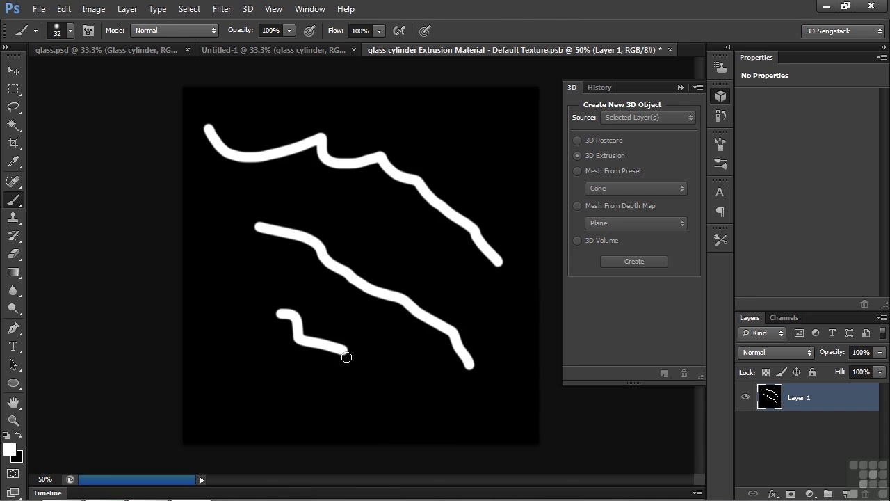
{"action": "left_click_drag", "start_coordinate": [348, 356], "coordinate": [329, 418]}
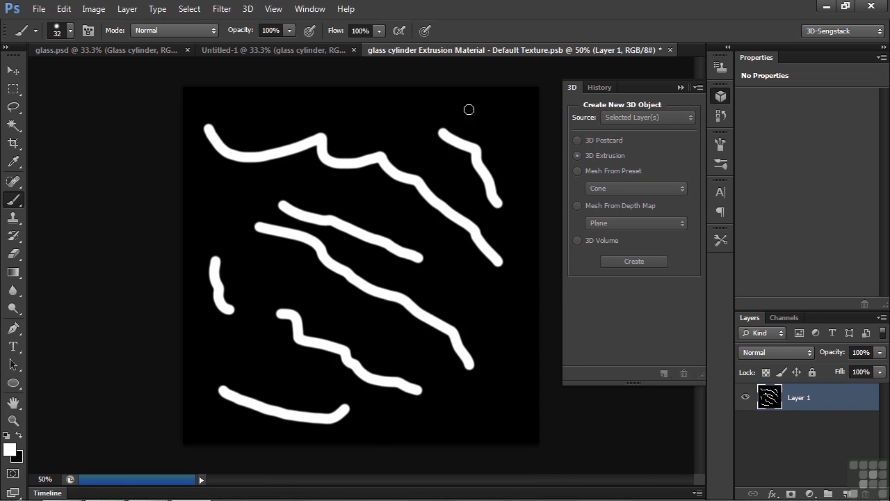
{"action": "left_click", "coordinate": [309, 8]}
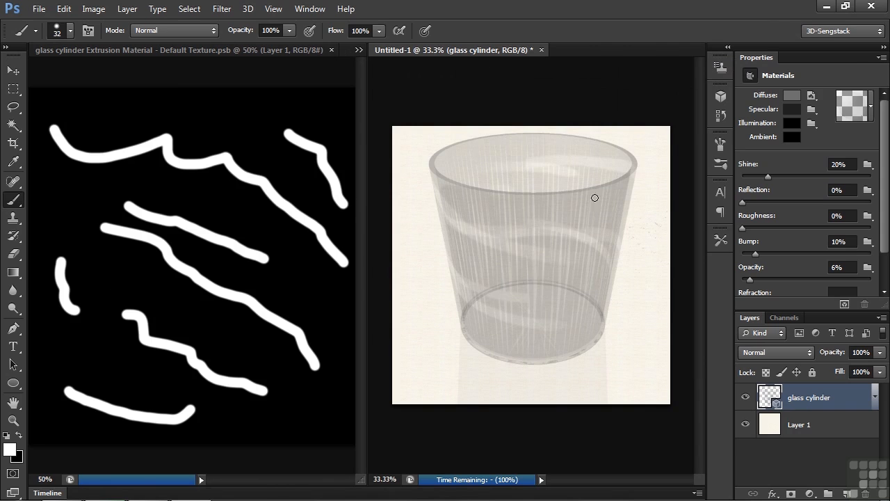
{"action": "mouse_move", "coordinate": [524, 318]}
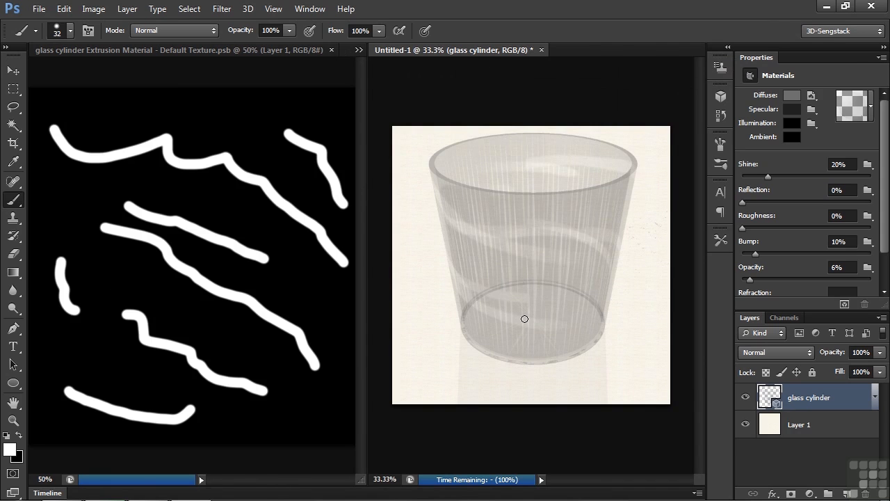
{"action": "mouse_move", "coordinate": [225, 107]}
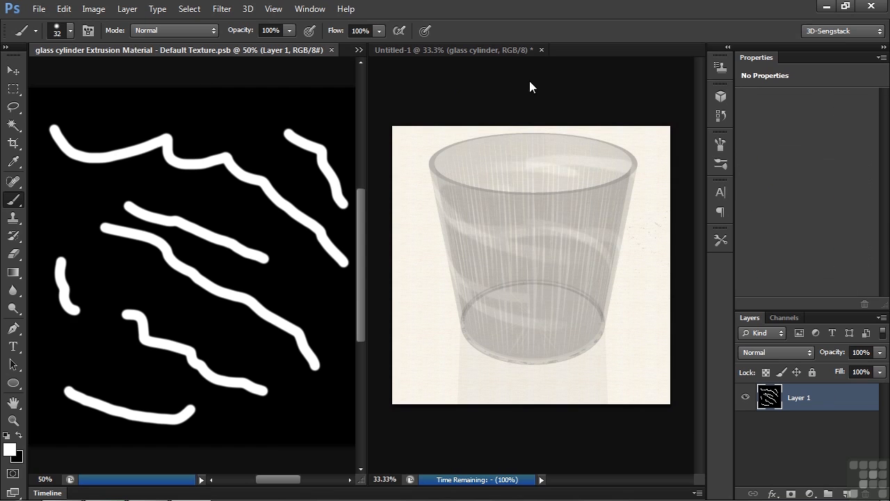
Revert the texture to the black Fill state in History and pick the Custom Shape tool.
{"action": "left_click", "coordinate": [721, 116]}
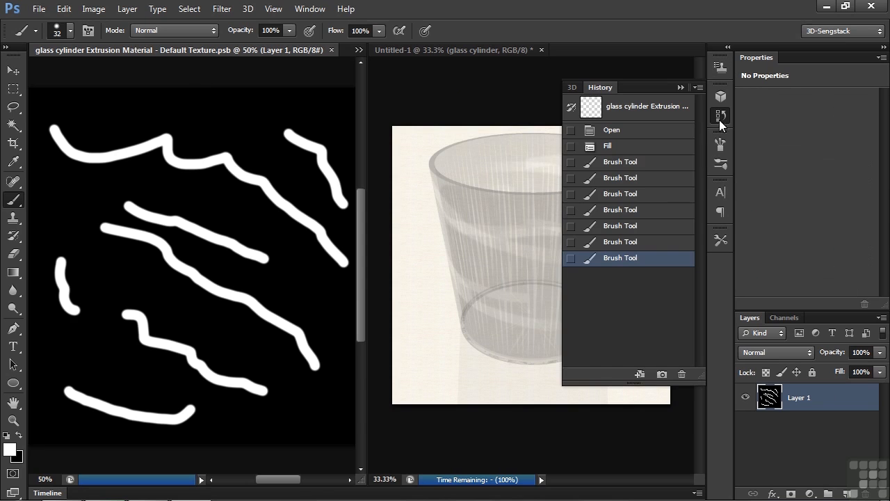
{"action": "left_click", "coordinate": [608, 146]}
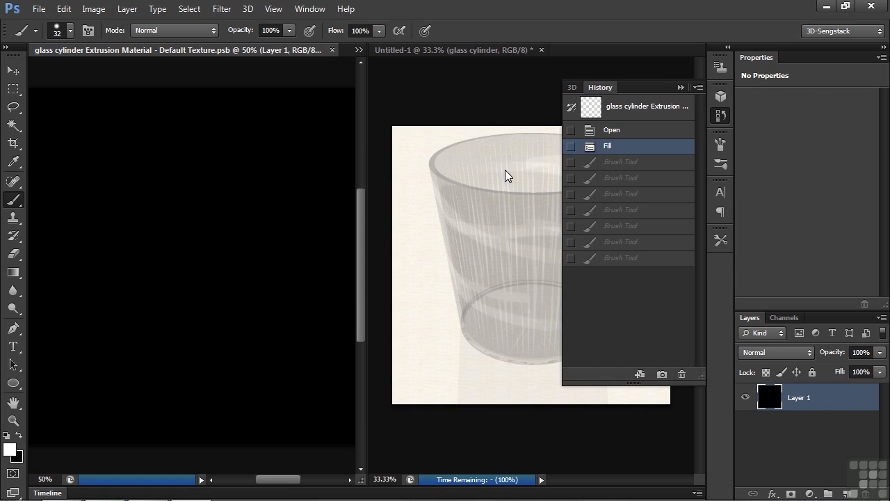
{"action": "mouse_move", "coordinate": [303, 164]}
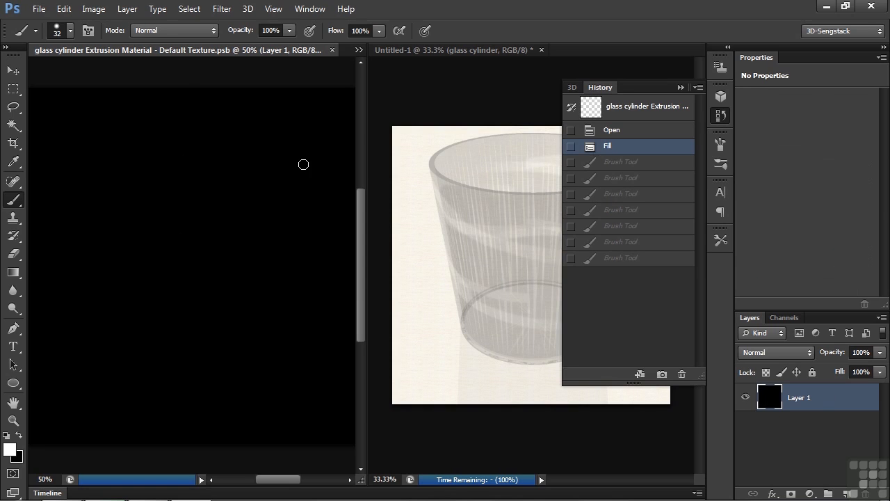
{"action": "left_click", "coordinate": [13, 384]}
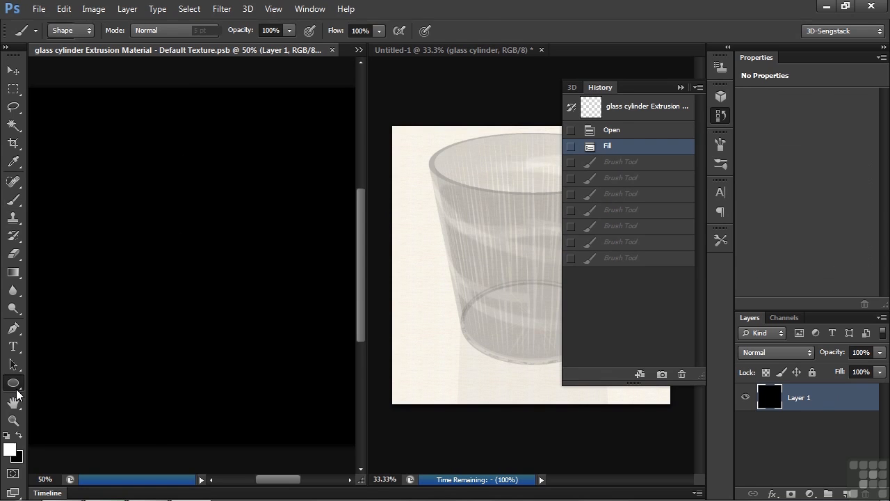
Browse the Custom Shape tool's preset shape library for a filigree ornament.
{"action": "left_click", "coordinate": [12, 383]}
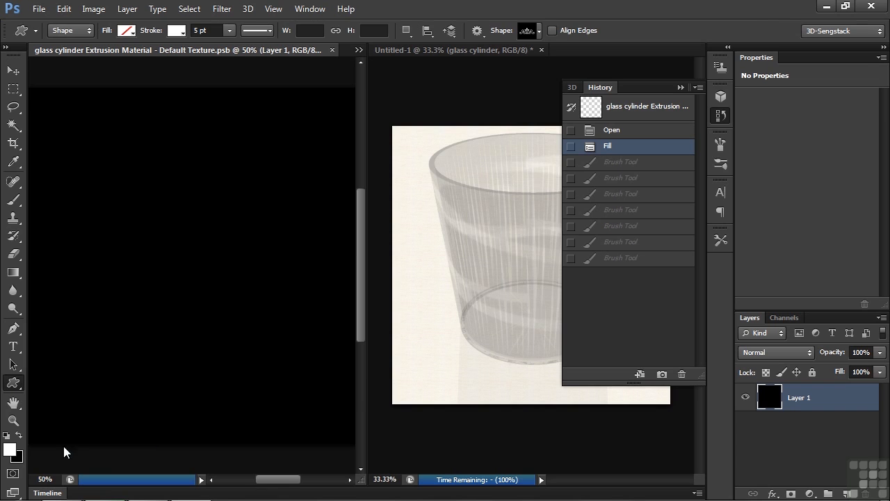
{"action": "mouse_move", "coordinate": [532, 47]}
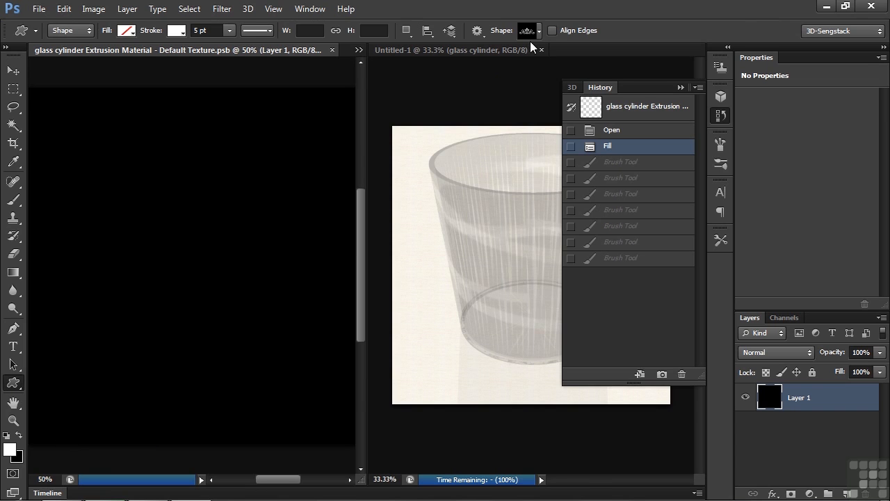
{"action": "left_click", "coordinate": [528, 30]}
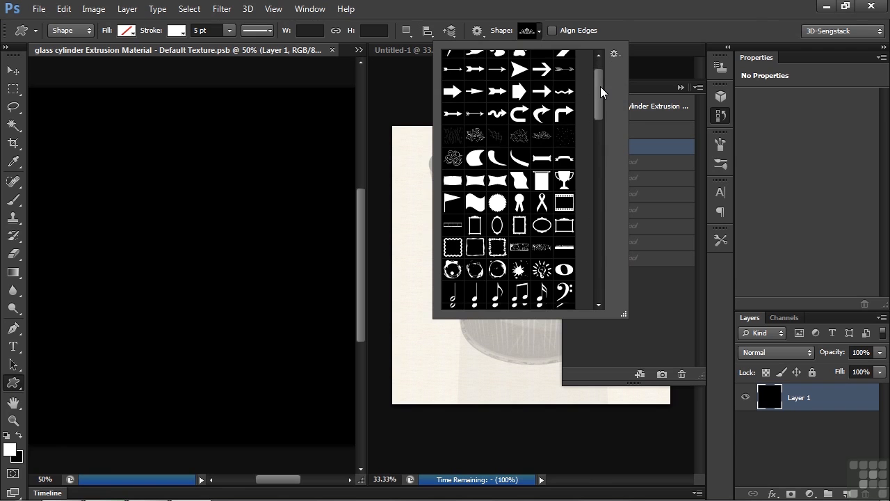
{"action": "scroll", "scroll_direction": "down", "scroll_amount": 3}
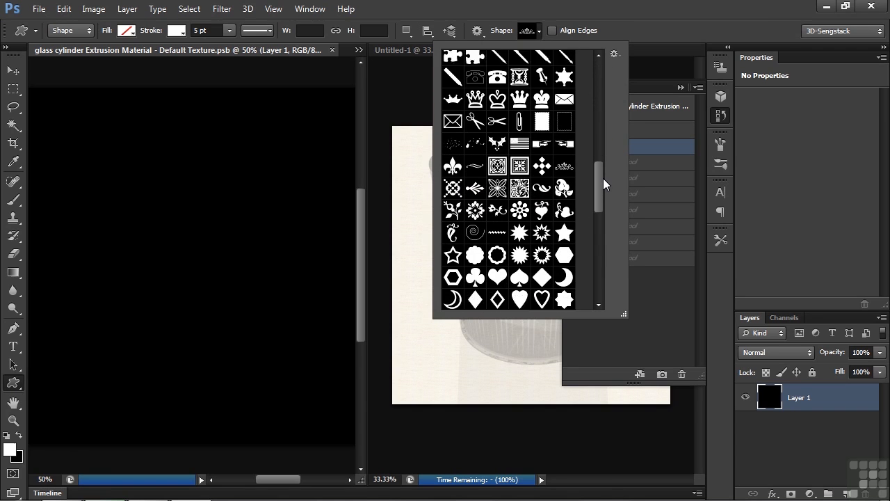
{"action": "scroll", "scroll_direction": "down", "scroll_amount": 3}
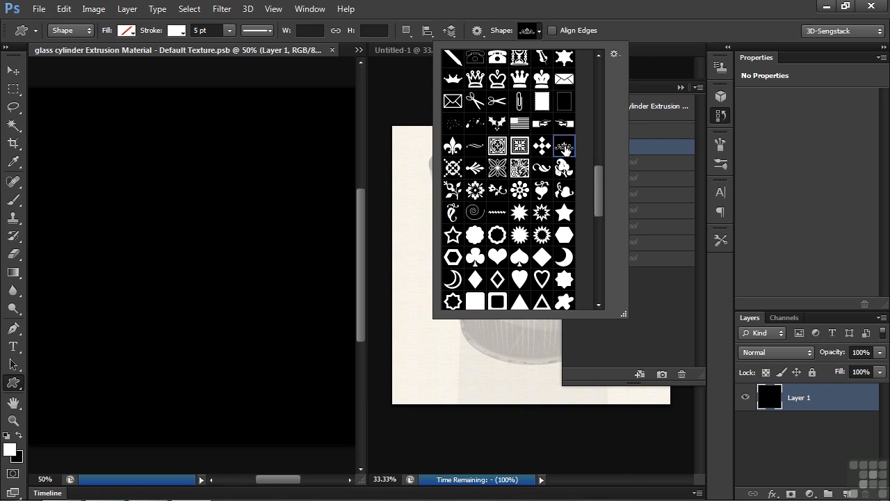
{"action": "mouse_move", "coordinate": [553, 41]}
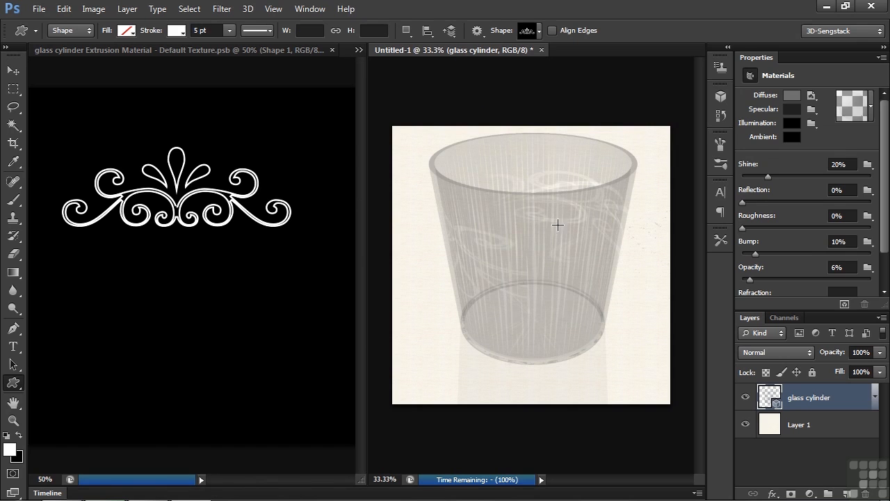
{"action": "mouse_move", "coordinate": [367, 331]}
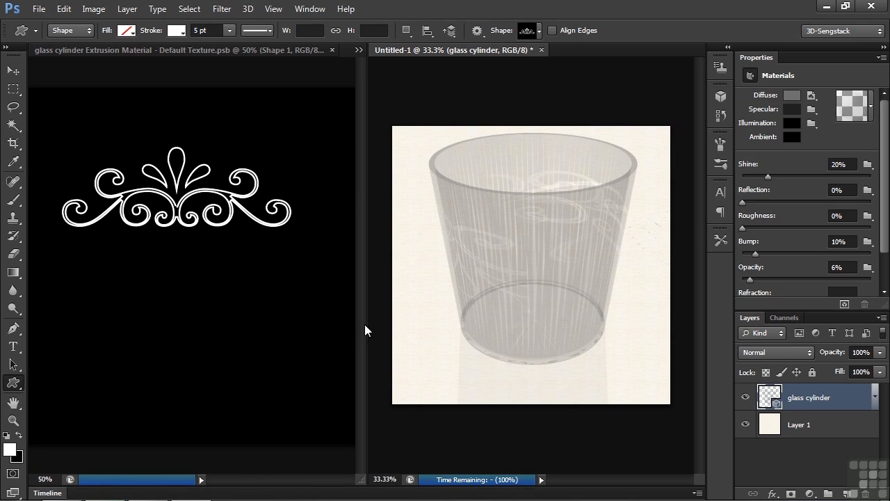
{"action": "mouse_move", "coordinate": [458, 353]}
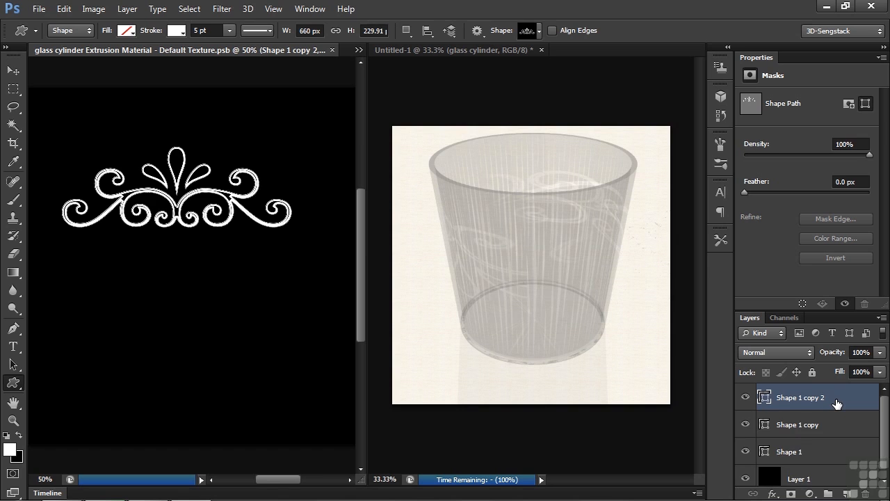
{"action": "mouse_move", "coordinate": [798, 402]}
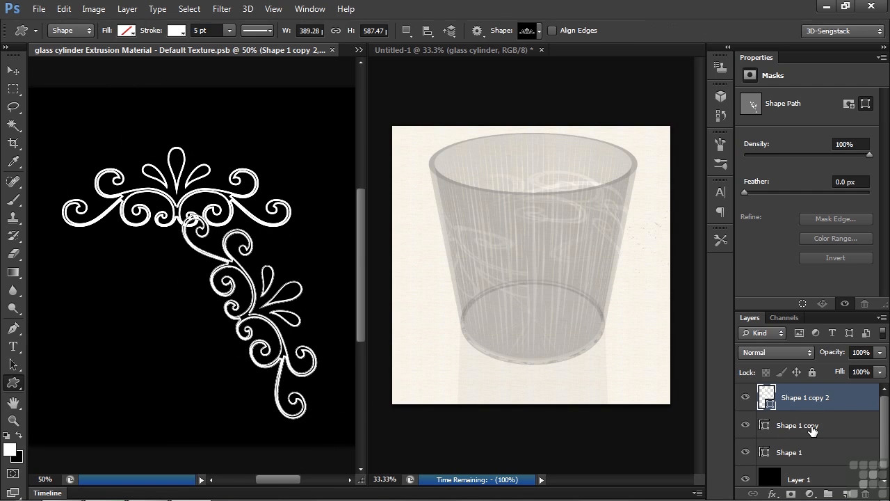
Rotate the first filigree copy down toward the left with Free Transform and confirm.
{"action": "left_click", "coordinate": [796, 426]}
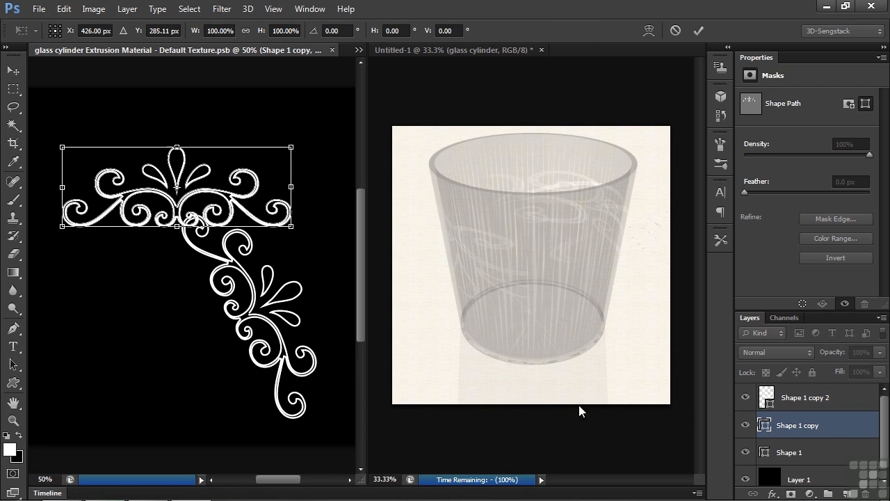
{"action": "left_click_drag", "start_coordinate": [175, 186], "coordinate": [161, 303]}
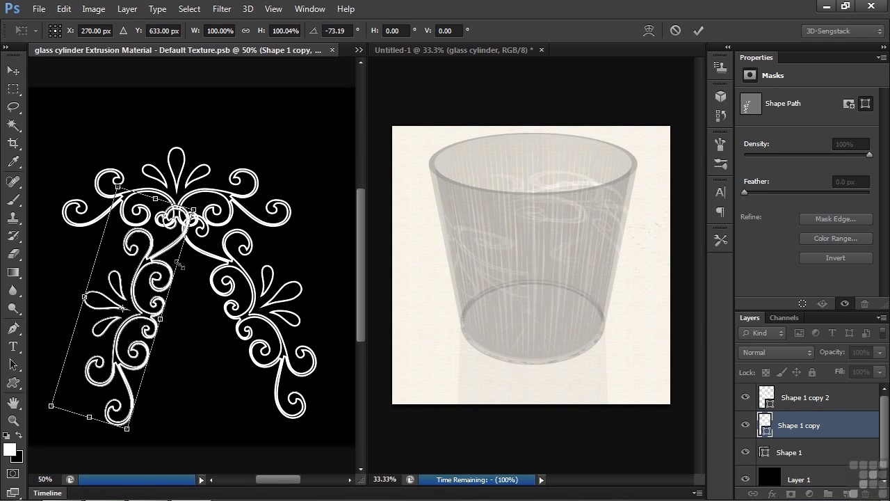
{"action": "left_click", "coordinate": [698, 30]}
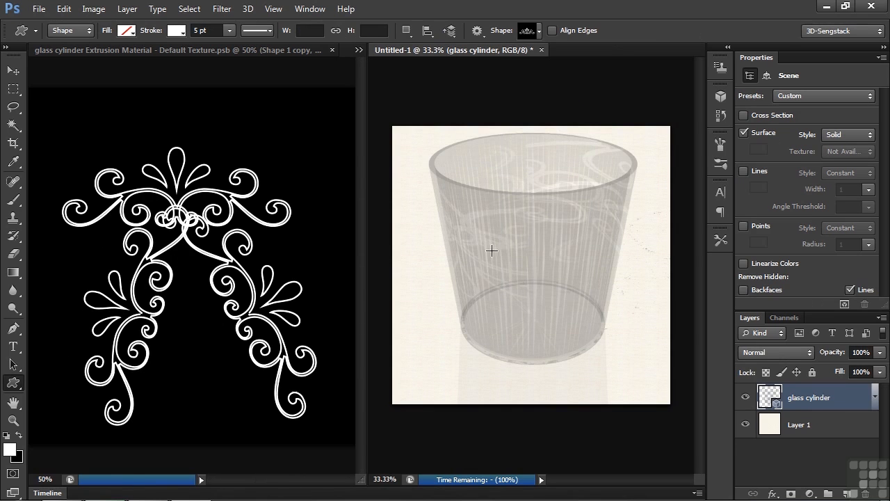
{"action": "mouse_move", "coordinate": [641, 240]}
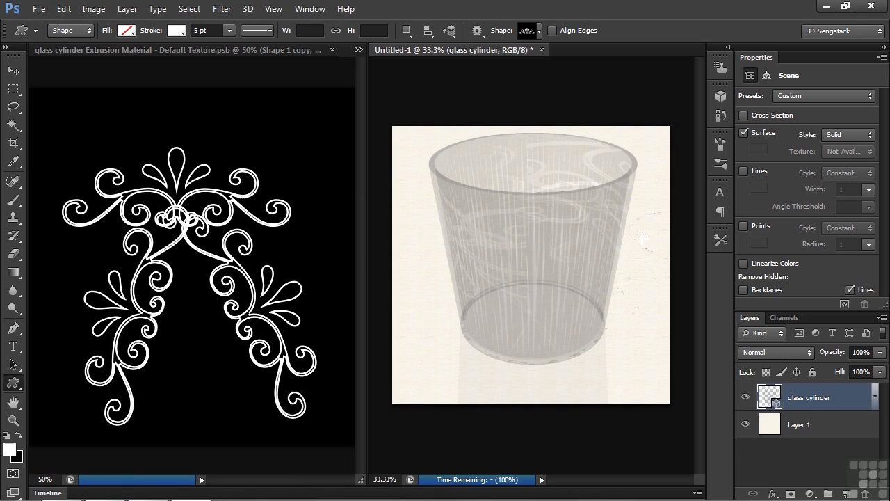
{"action": "mouse_move", "coordinate": [637, 267]}
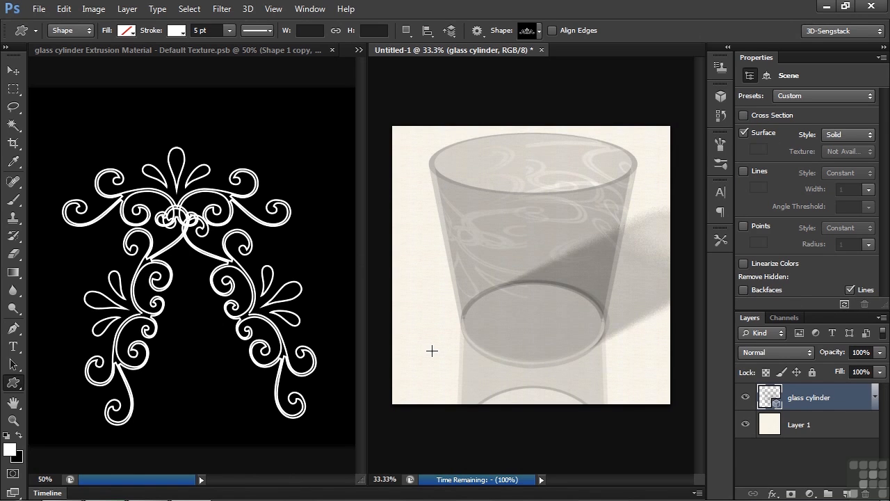
{"action": "mouse_move", "coordinate": [525, 147]}
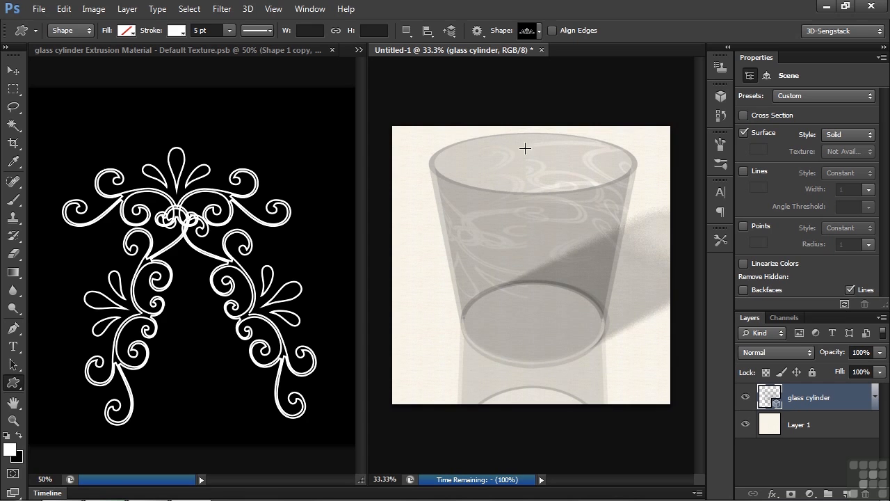
{"action": "mouse_move", "coordinate": [367, 188]}
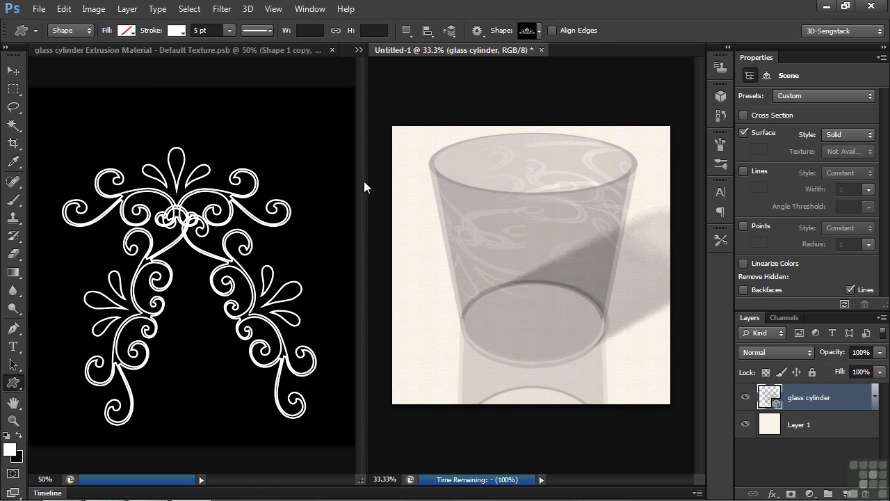
{"action": "mouse_move", "coordinate": [540, 274]}
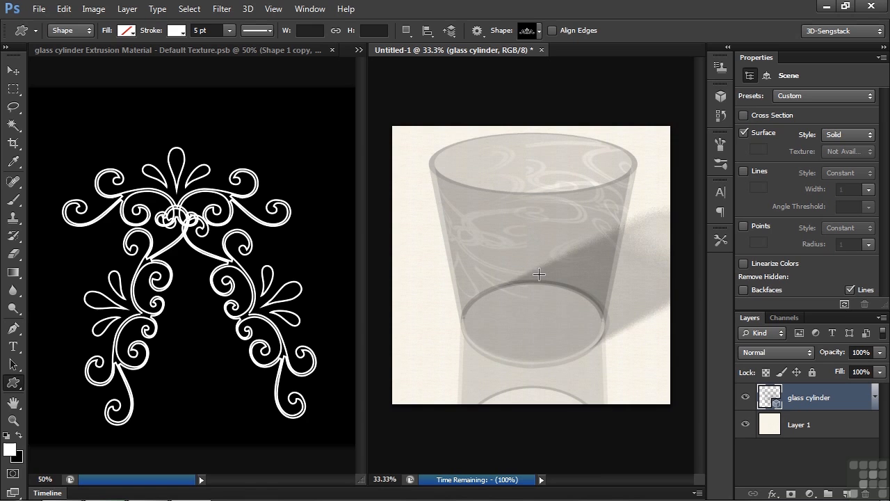
{"action": "mouse_move", "coordinate": [634, 198]}
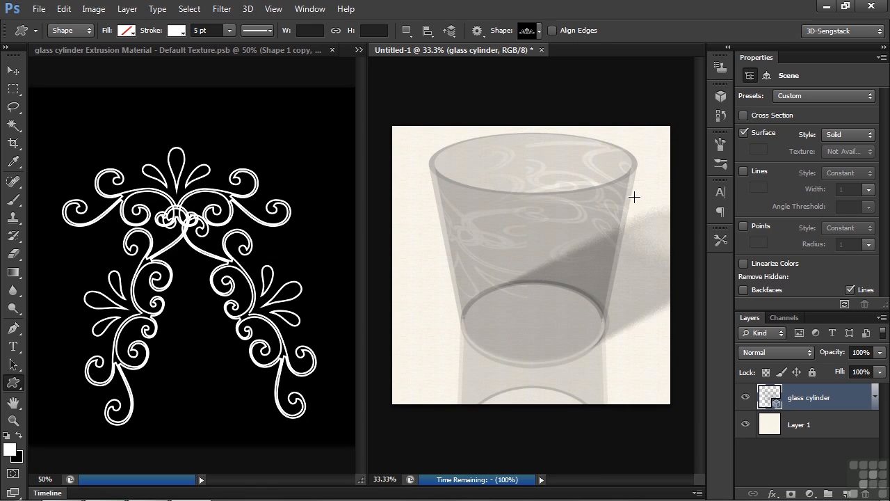
{"action": "mouse_move", "coordinate": [623, 242]}
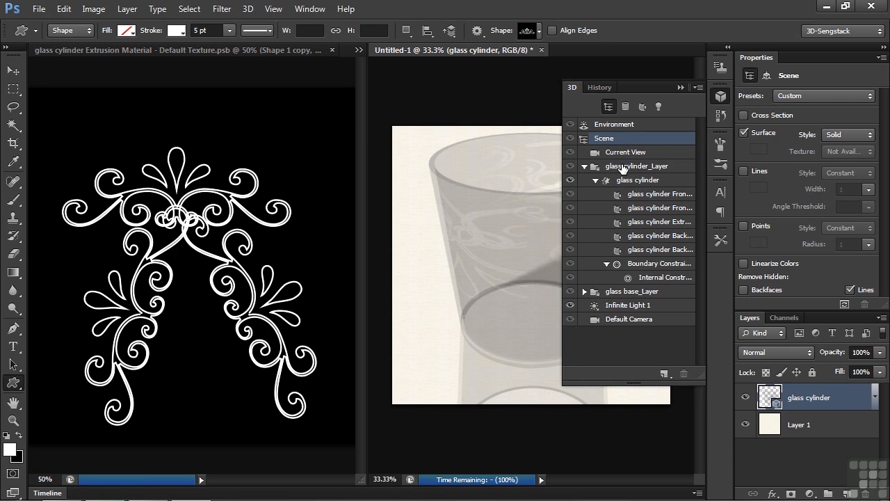
Rotate the glass cylinder about 28° around its vertical axis to reposition the pattern.
{"action": "left_click", "coordinate": [637, 166]}
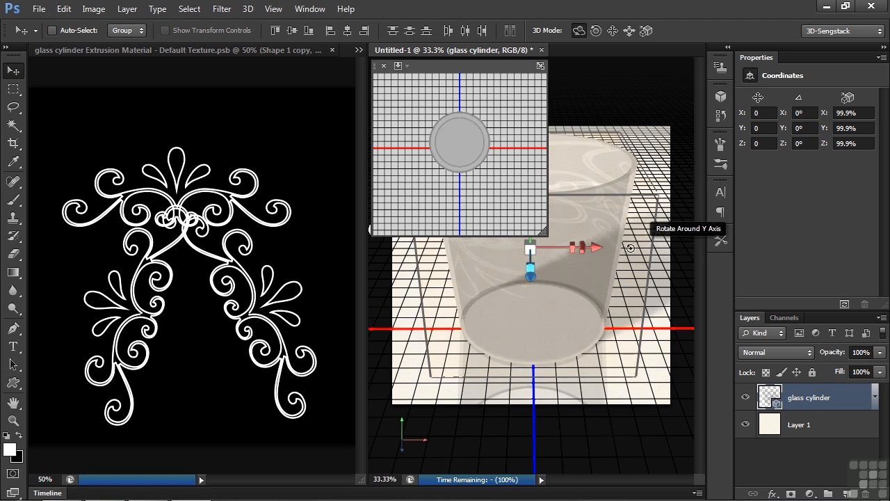
{"action": "left_click_drag", "start_coordinate": [629, 247], "coordinate": [575, 262]}
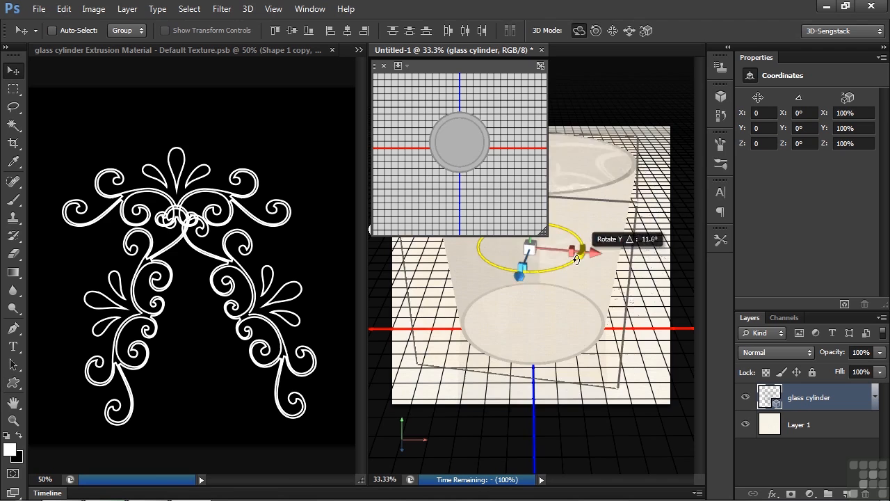
{"action": "left_click_drag", "start_coordinate": [576, 260], "coordinate": [536, 277]}
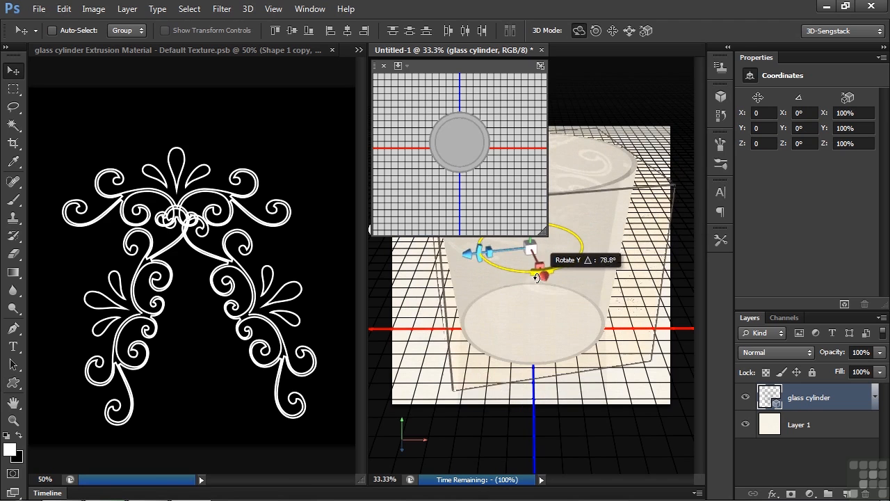
Consolidate all open documents into tabs via Window > Arrange.
{"action": "left_click", "coordinate": [309, 9]}
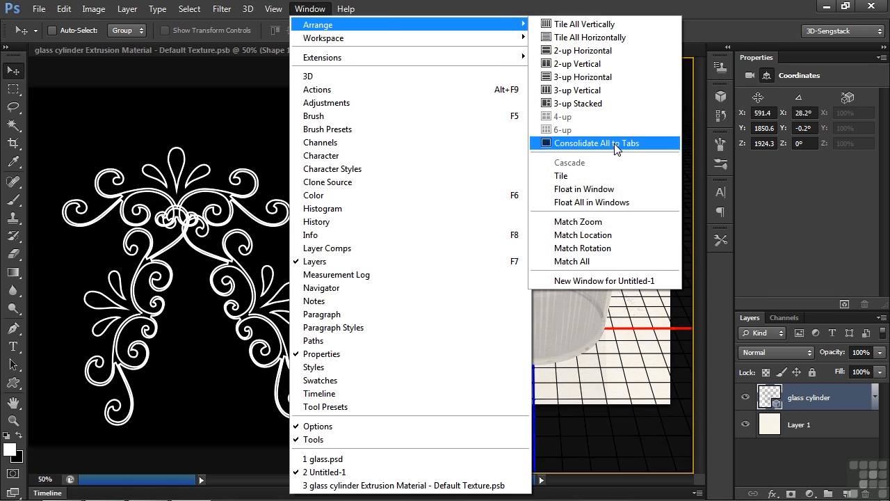
{"action": "left_click", "coordinate": [597, 142]}
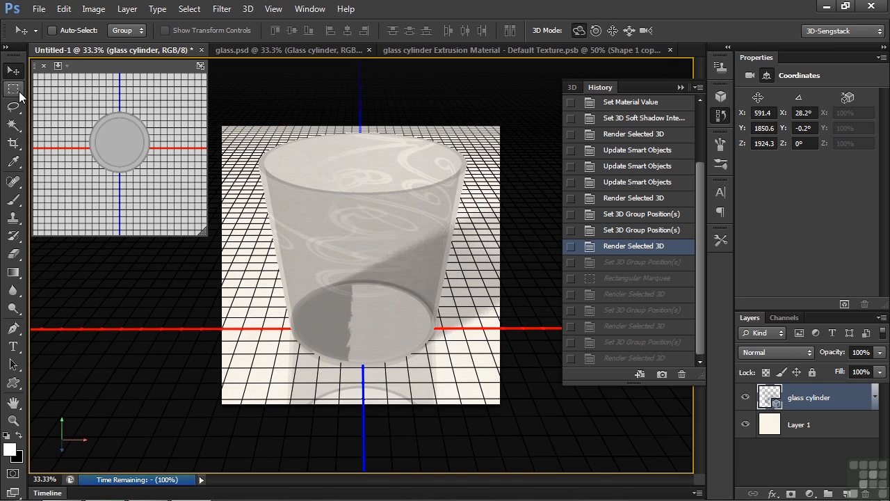
Marquee the glass bottom, then select both glass cylinder and glass base layers in the 3D scene.
{"action": "left_click_drag", "start_coordinate": [267, 268], "coordinate": [476, 381]}
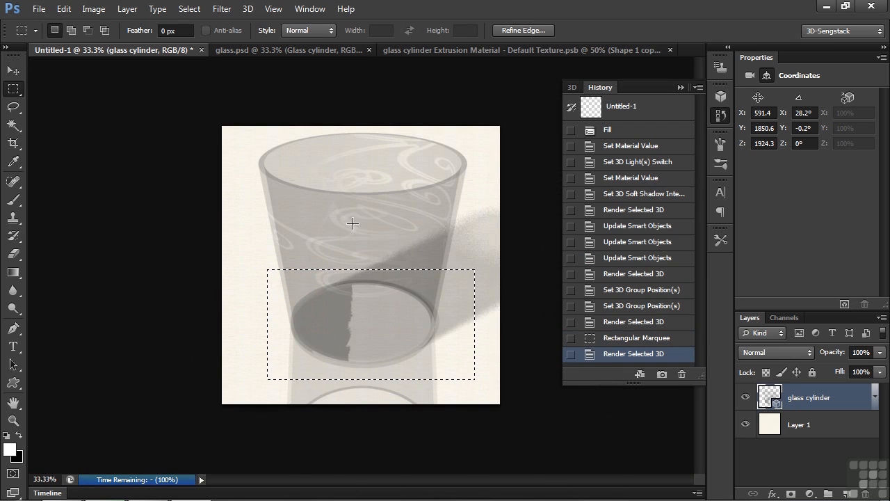
{"action": "left_click", "coordinate": [572, 86]}
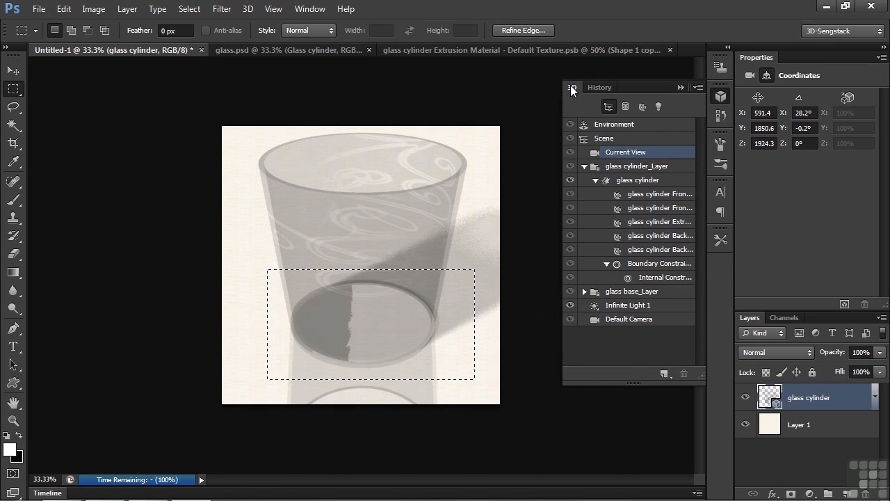
{"action": "left_click", "coordinate": [637, 166]}
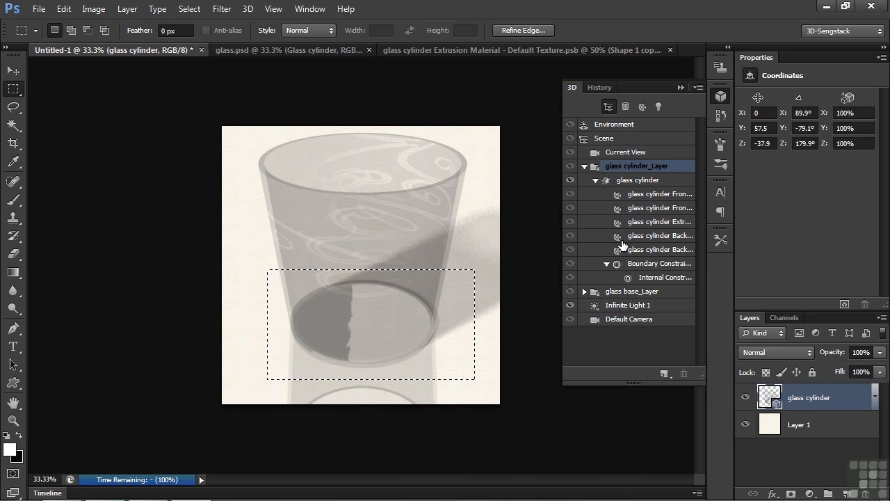
{"action": "left_click", "coordinate": [632, 290]}
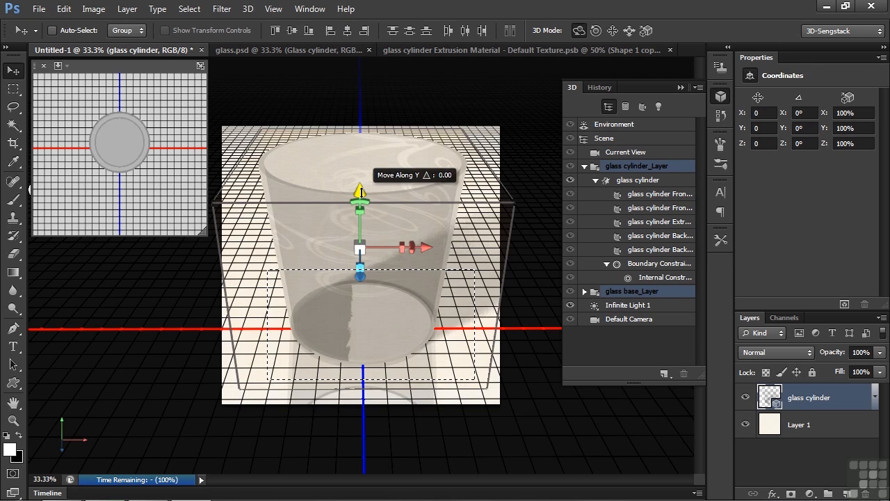
Move the glass body and base down to Y −31.6 and render the marked bottom region.
{"action": "left_click_drag", "start_coordinate": [361, 208], "coordinate": [360, 195]}
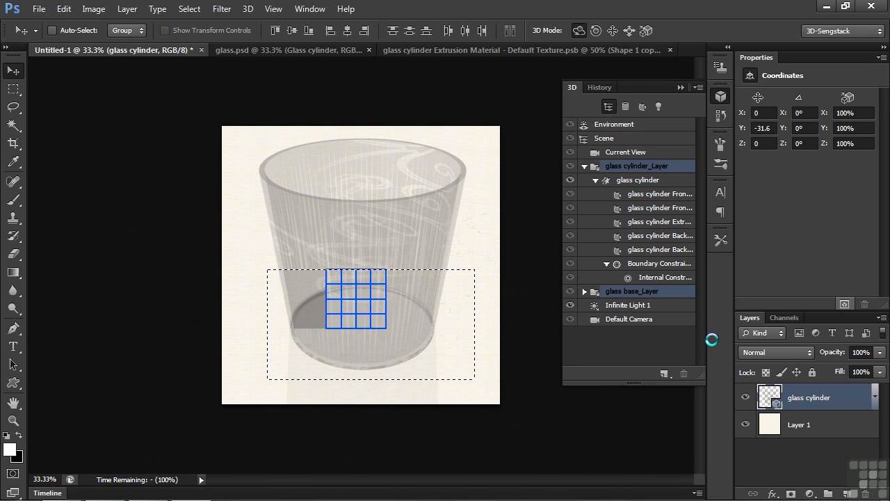
{"action": "left_click_drag", "start_coordinate": [355, 303], "coordinate": [295, 355]}
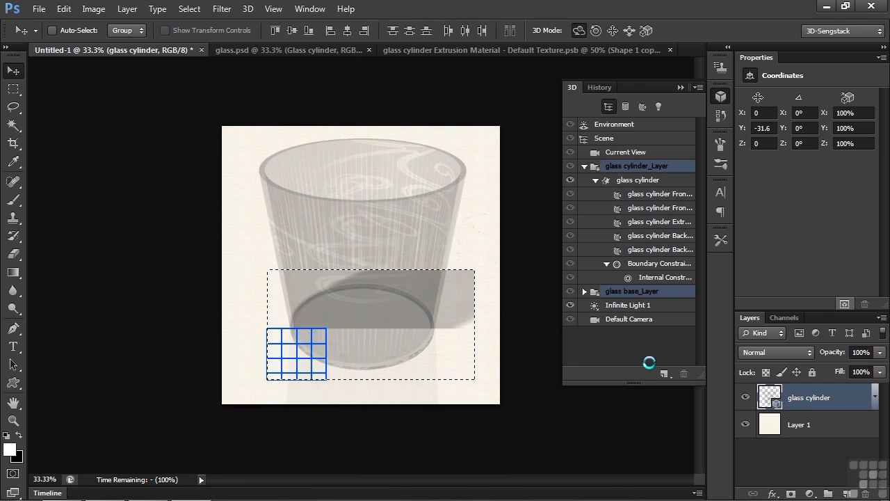